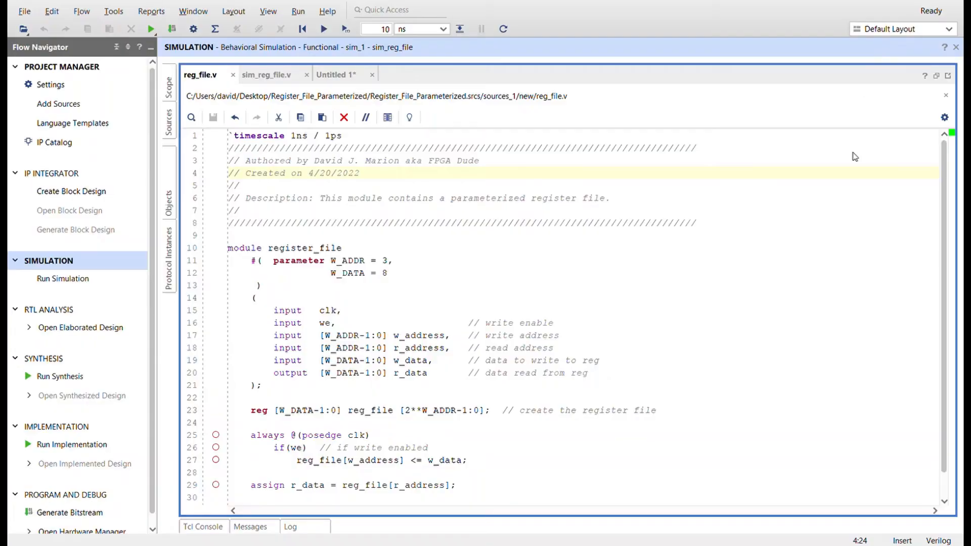
{"action": "mouse_move", "coordinate": [848, 234]}
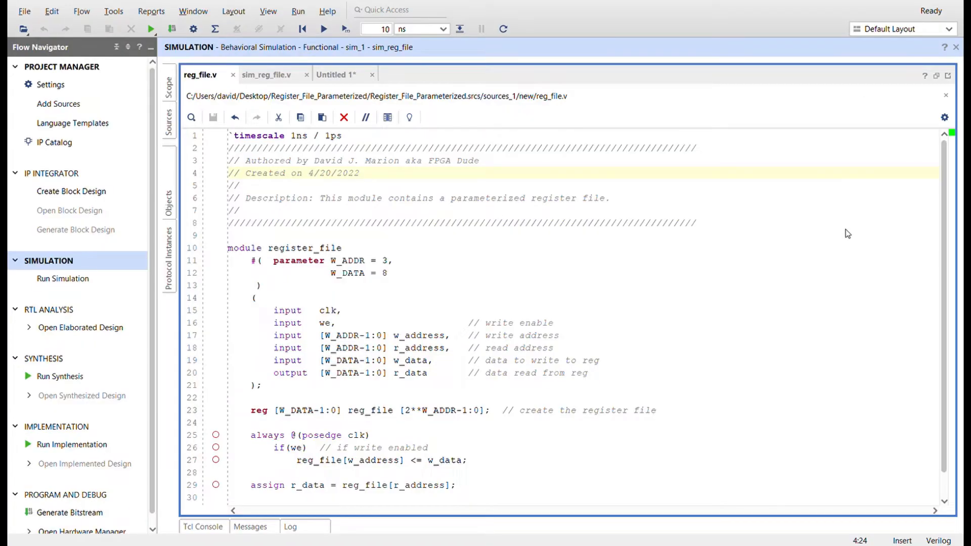
{"action": "mouse_move", "coordinate": [720, 214]}
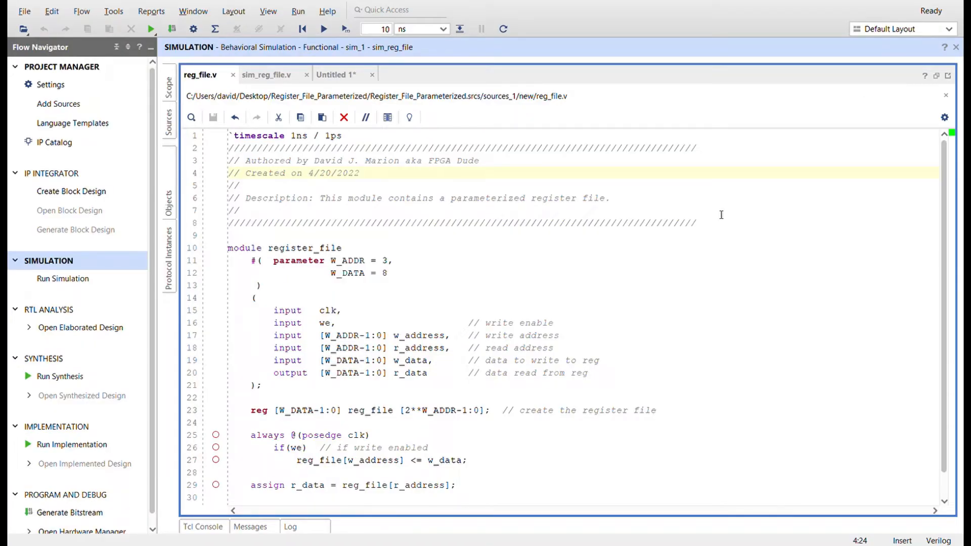
{"action": "mouse_move", "coordinate": [303, 261]}
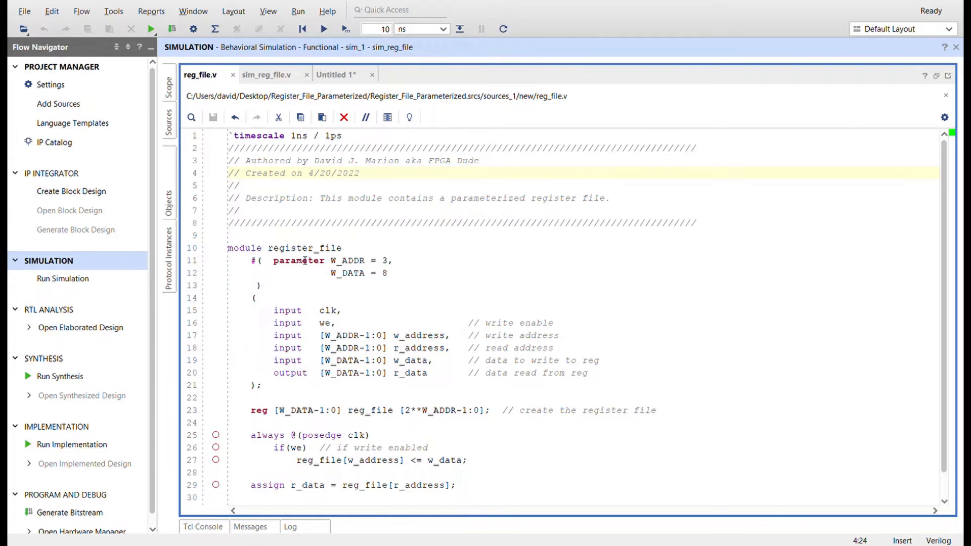
- Review the register file source, highlighting w_address, r_data, the read index and the array declaration
{"action": "left_click", "coordinate": [393, 261]}
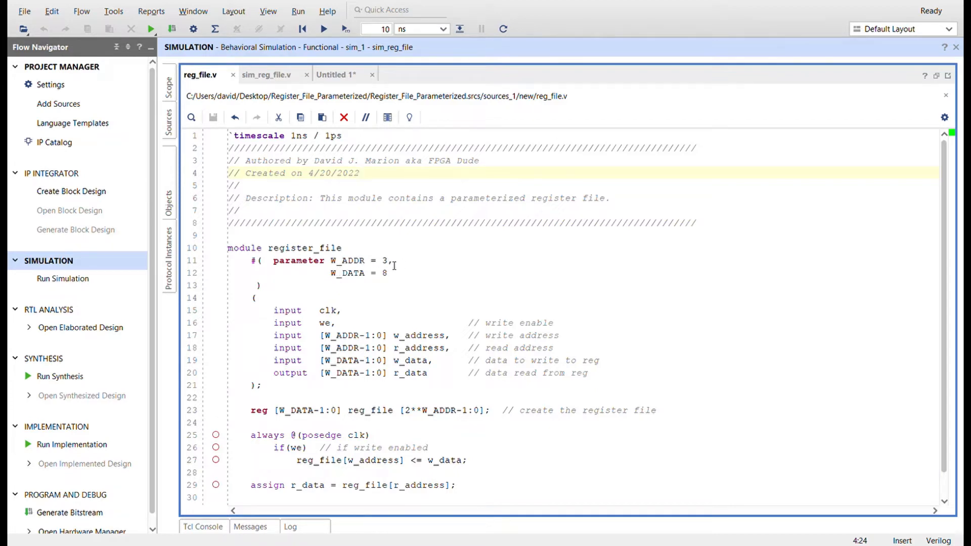
{"action": "mouse_move", "coordinate": [418, 336]}
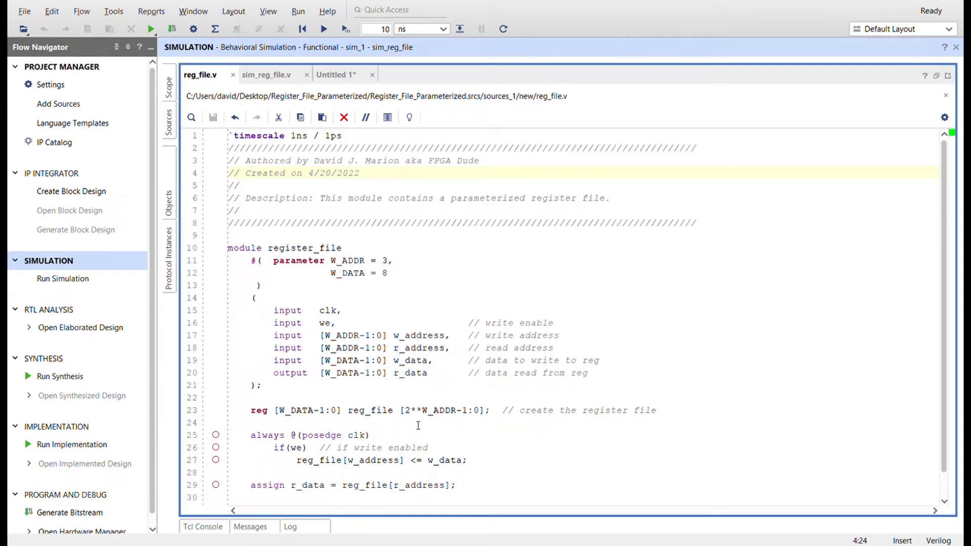
{"action": "mouse_move", "coordinate": [427, 421]}
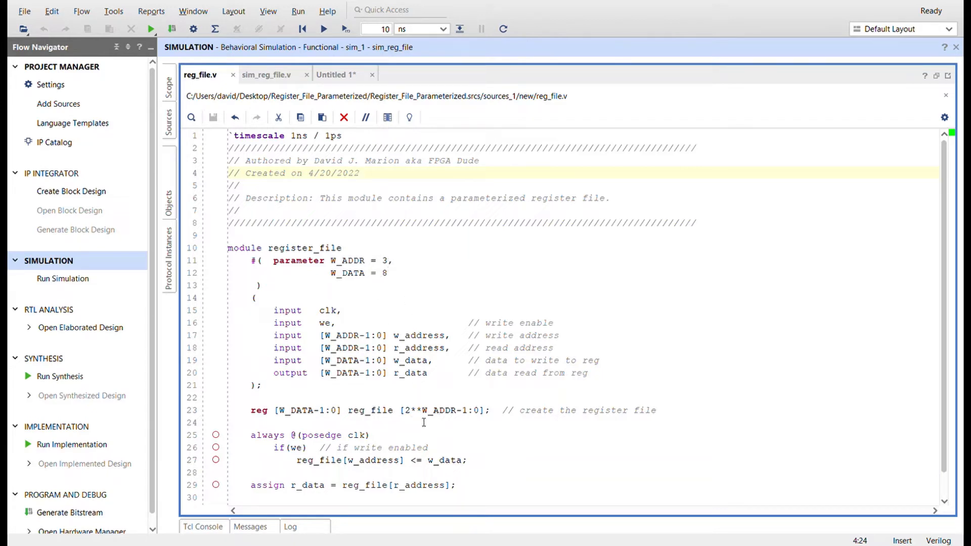
{"action": "mouse_move", "coordinate": [466, 420]}
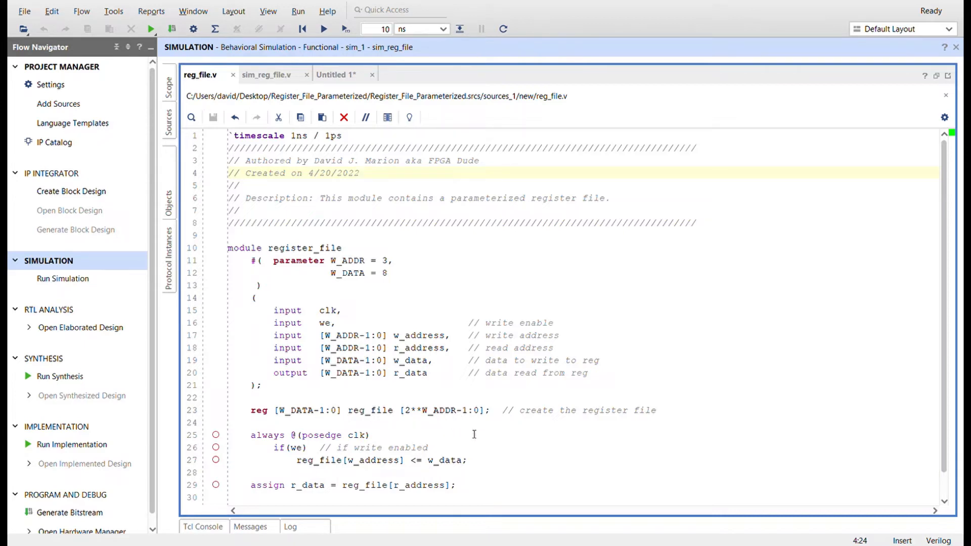
{"action": "mouse_move", "coordinate": [549, 410]}
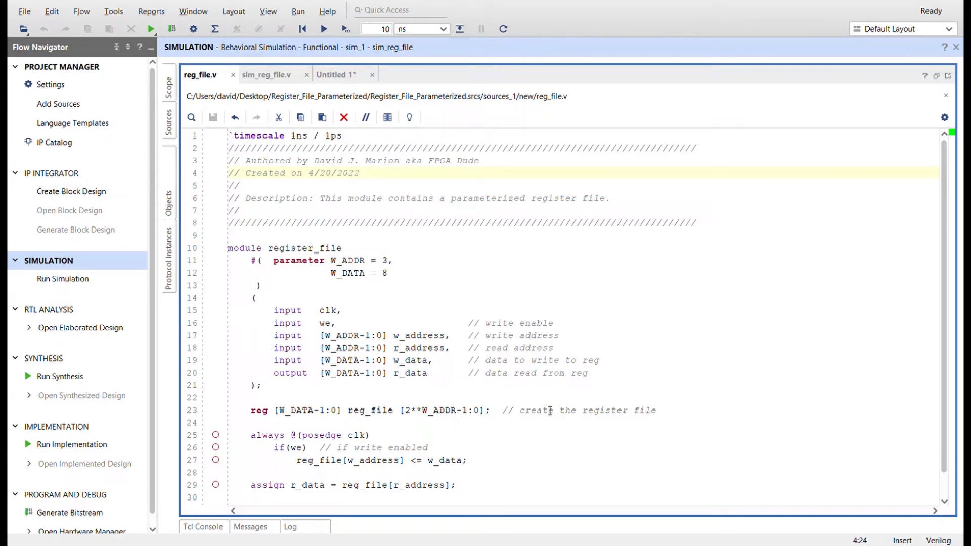
{"action": "mouse_move", "coordinate": [388, 281]}
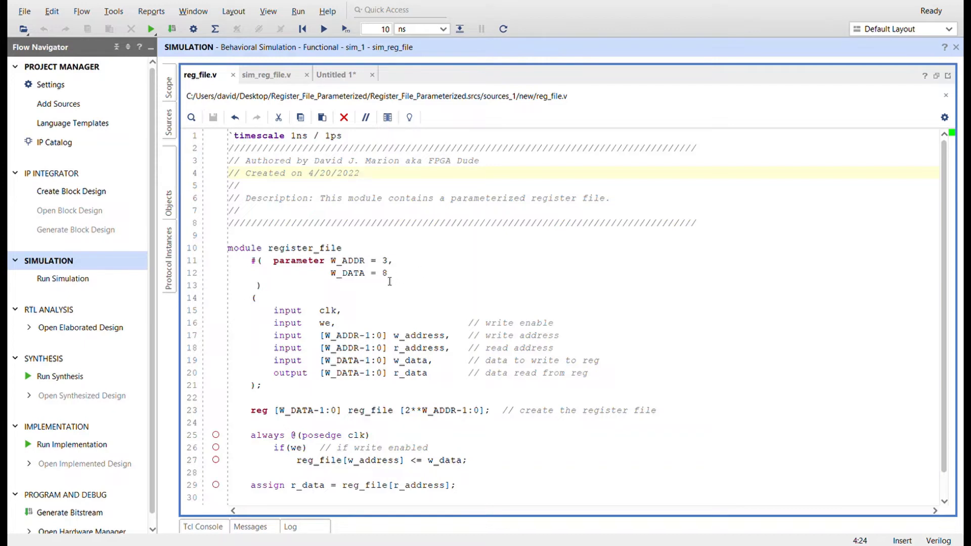
{"action": "mouse_move", "coordinate": [366, 279]}
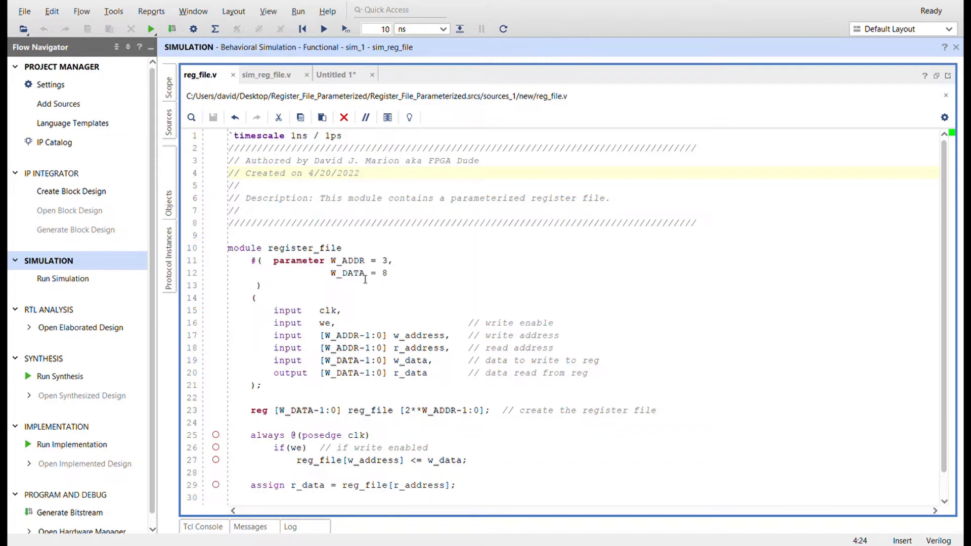
{"action": "mouse_move", "coordinate": [421, 319]}
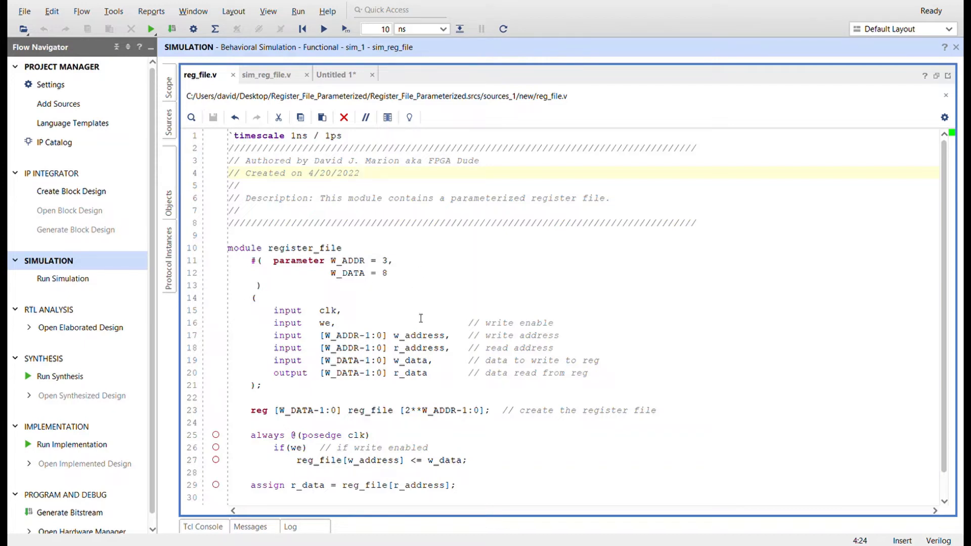
{"action": "mouse_move", "coordinate": [300, 306]}
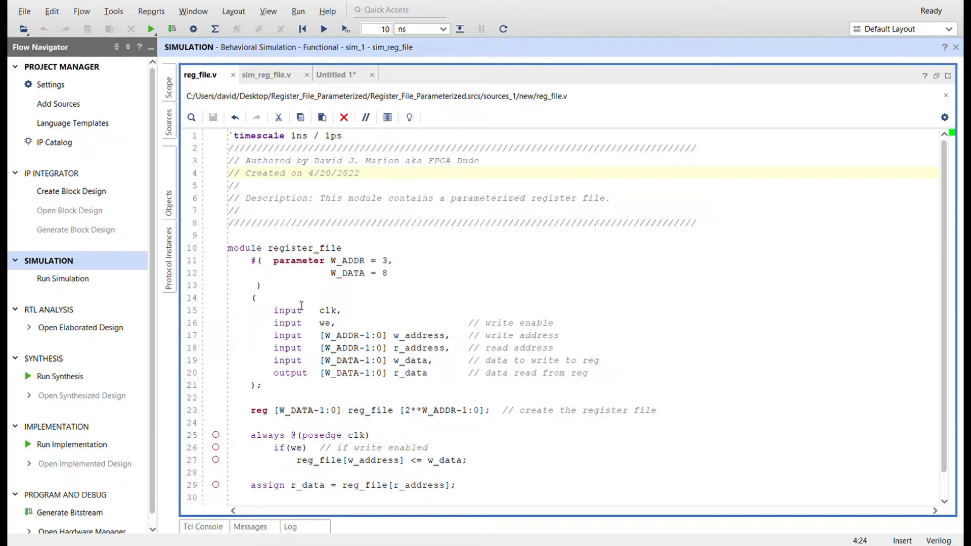
{"action": "mouse_move", "coordinate": [347, 328]}
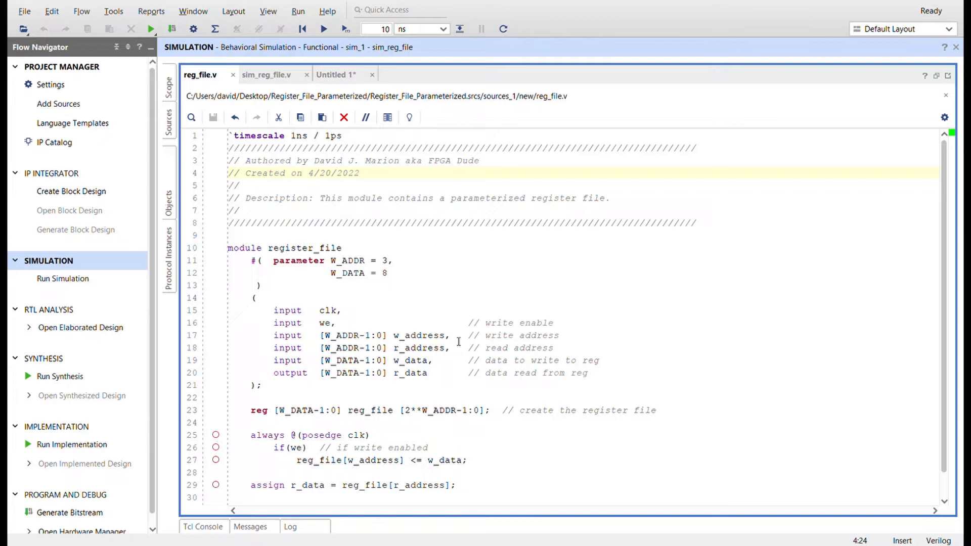
{"action": "mouse_move", "coordinate": [359, 344]}
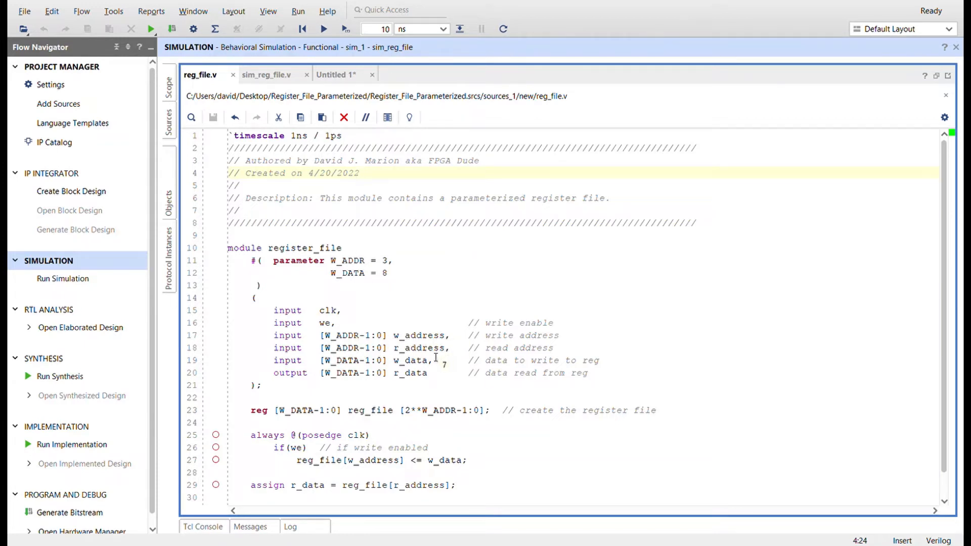
{"action": "mouse_move", "coordinate": [427, 370]}
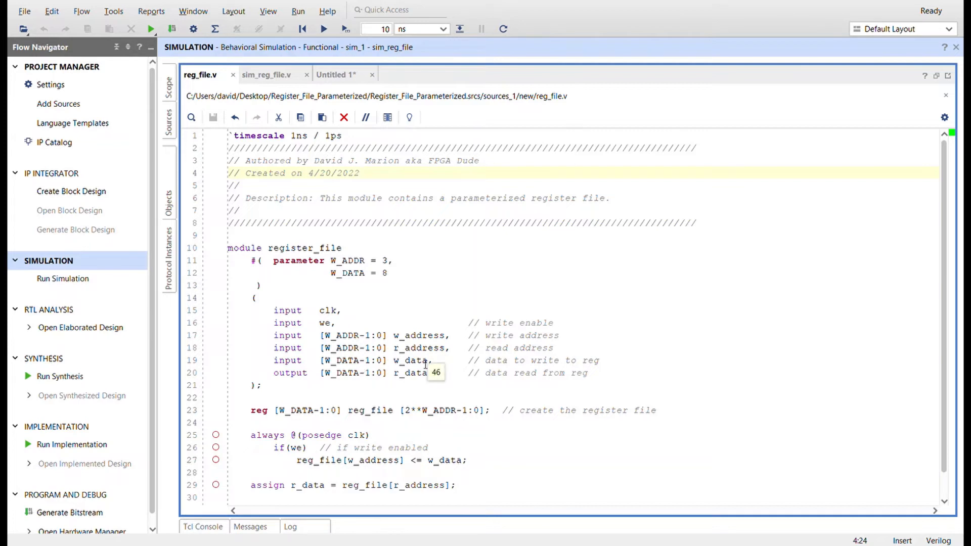
{"action": "mouse_move", "coordinate": [421, 371]}
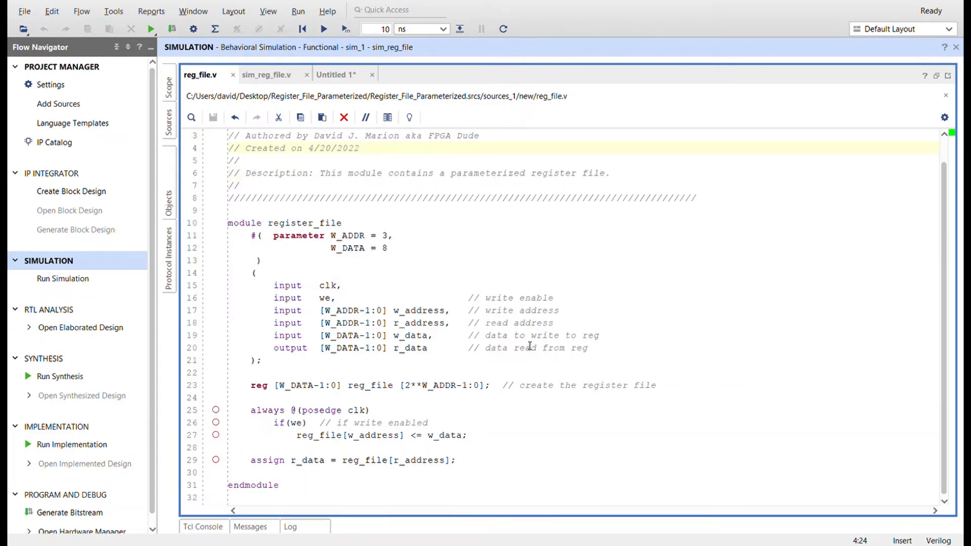
{"action": "mouse_move", "coordinate": [287, 408]}
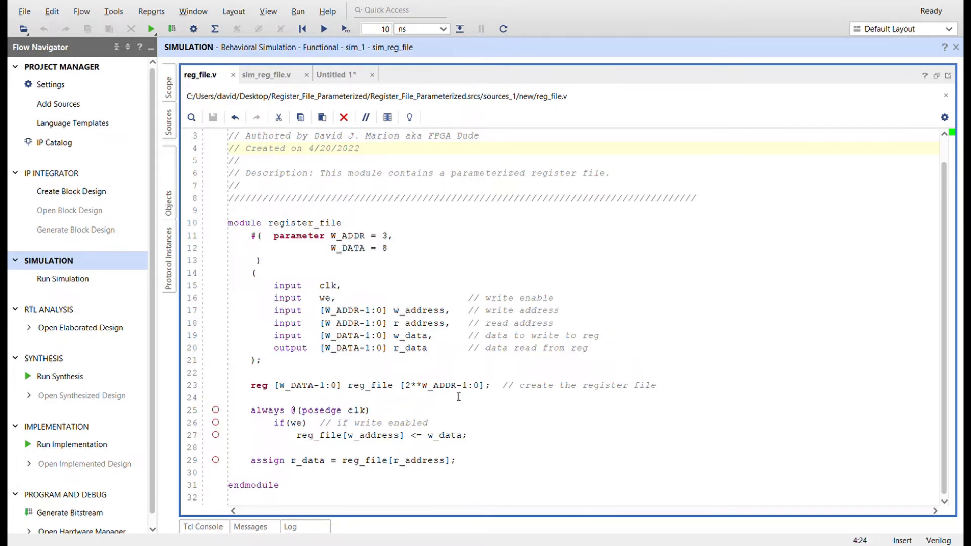
{"action": "mouse_move", "coordinate": [397, 412]}
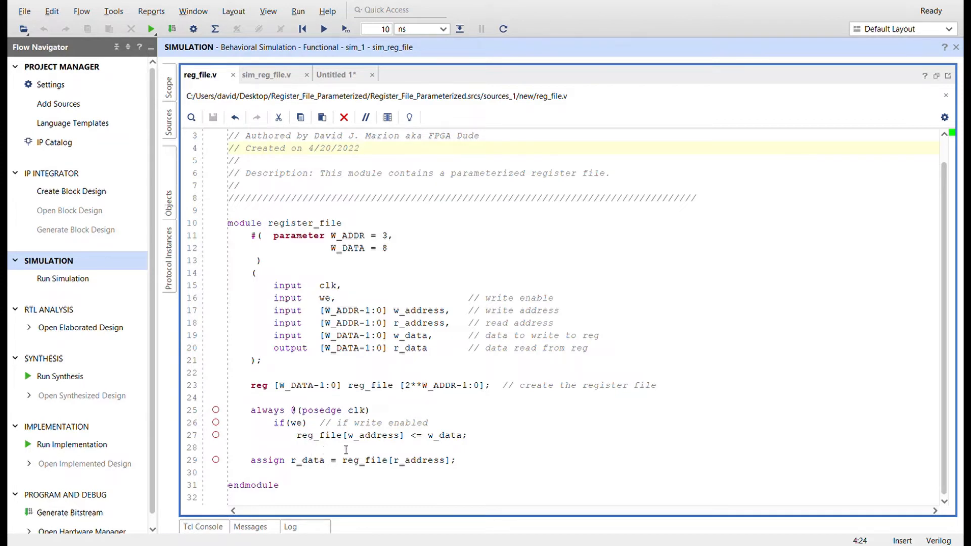
{"action": "double_click", "coordinate": [372, 435]}
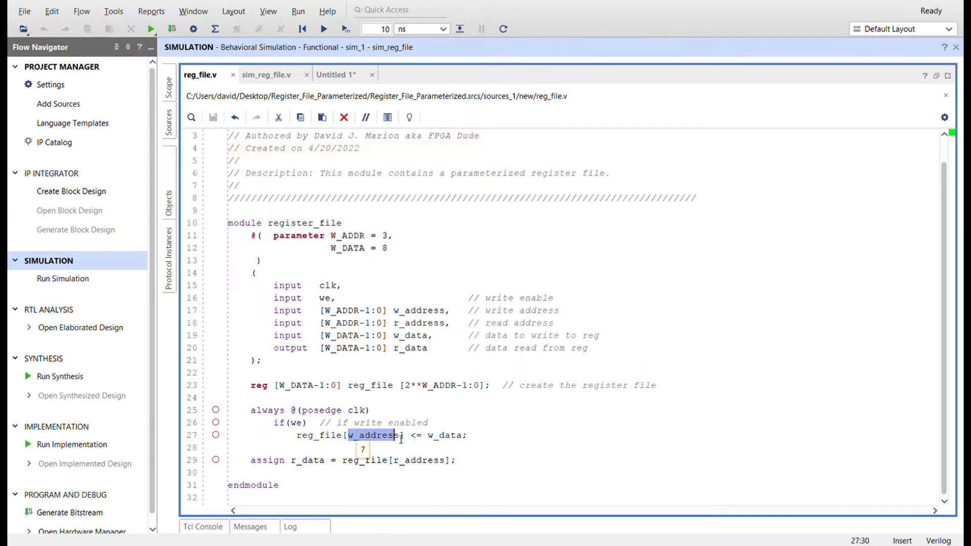
{"action": "left_click", "coordinate": [403, 447]}
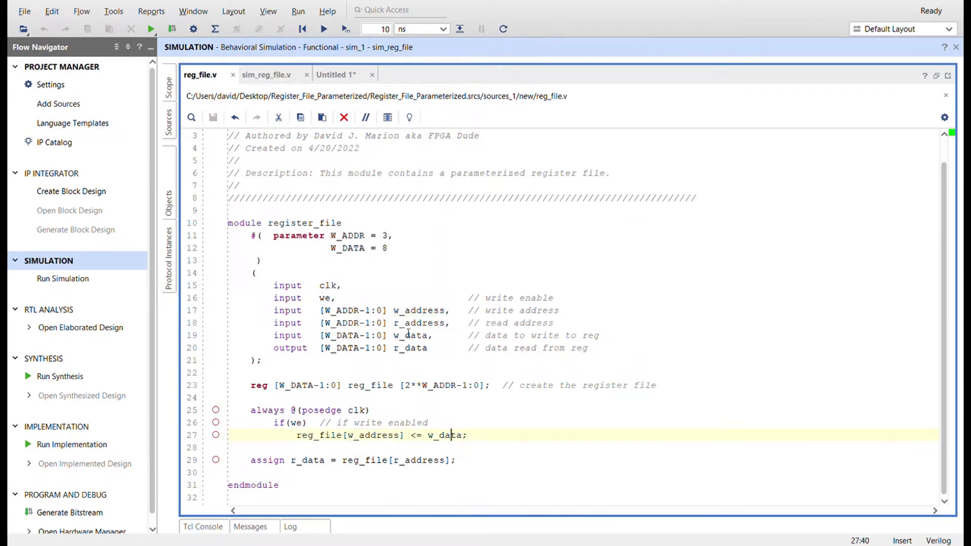
{"action": "mouse_move", "coordinate": [426, 341]}
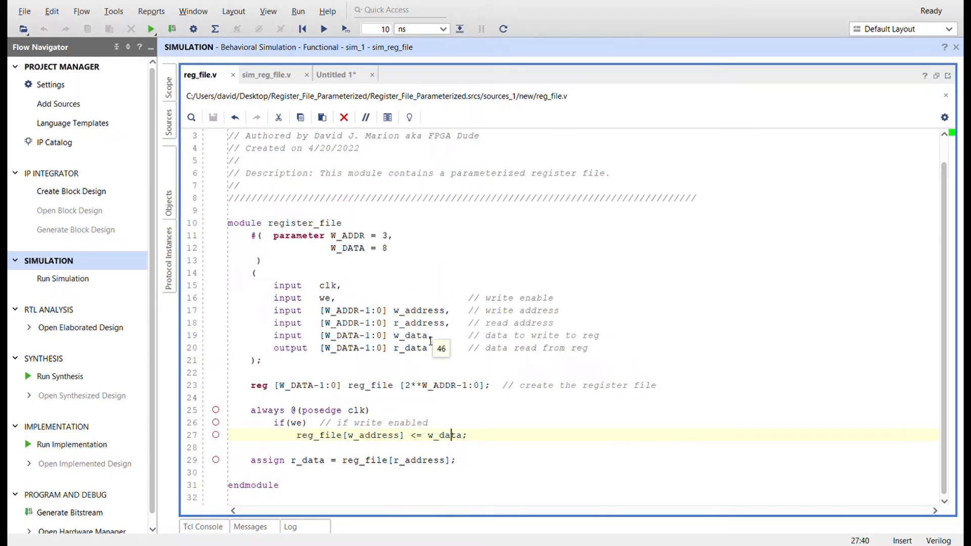
{"action": "mouse_move", "coordinate": [301, 483]}
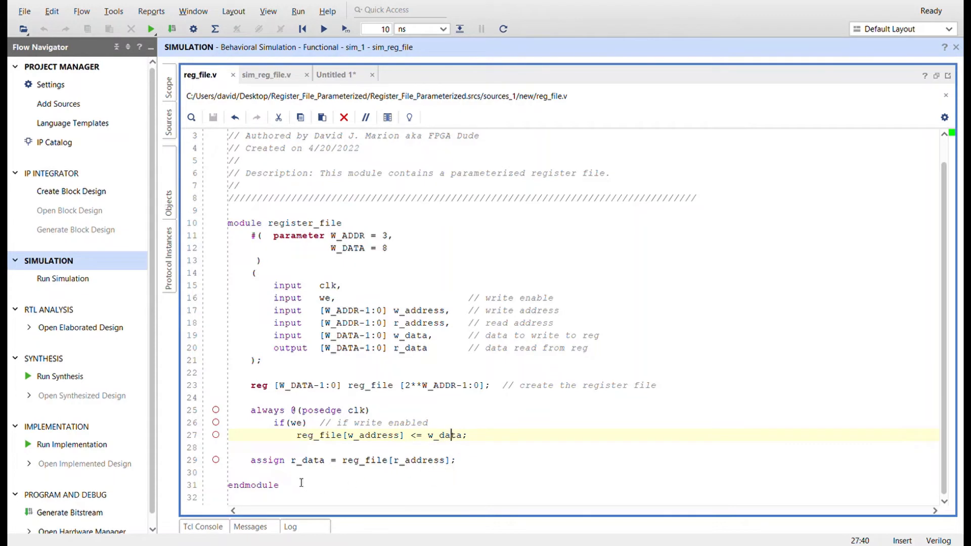
{"action": "double_click", "coordinate": [307, 460]}
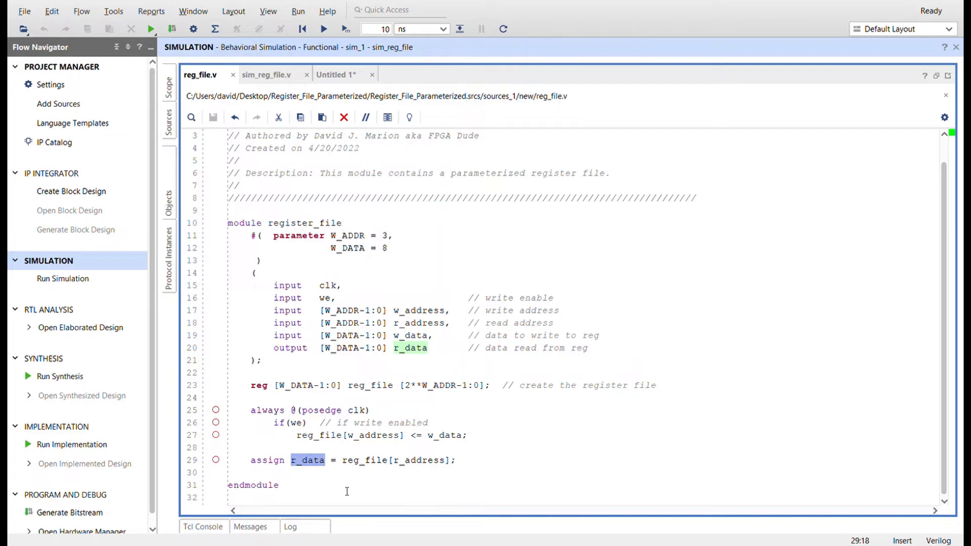
{"action": "mouse_move", "coordinate": [400, 465]}
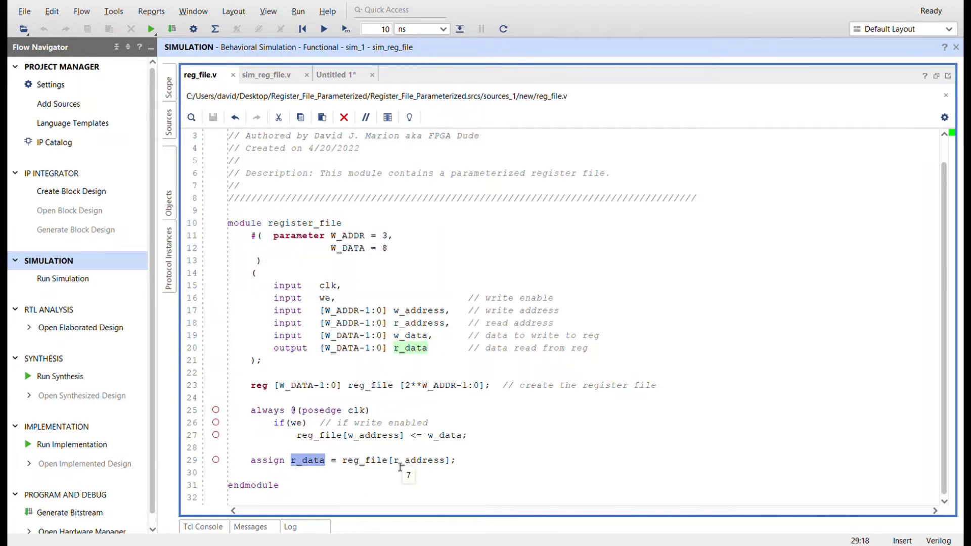
{"action": "double_click", "coordinate": [420, 460]}
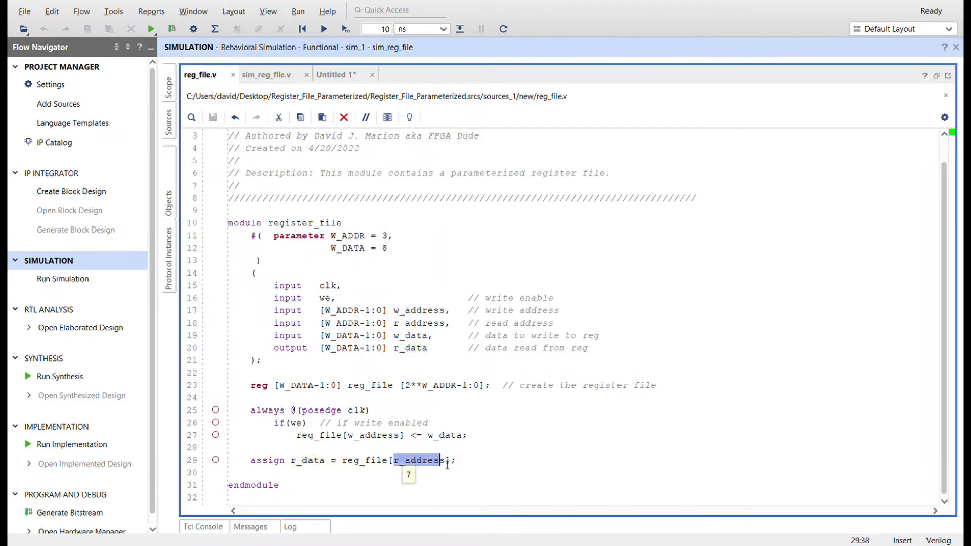
{"action": "left_click", "coordinate": [440, 217]}
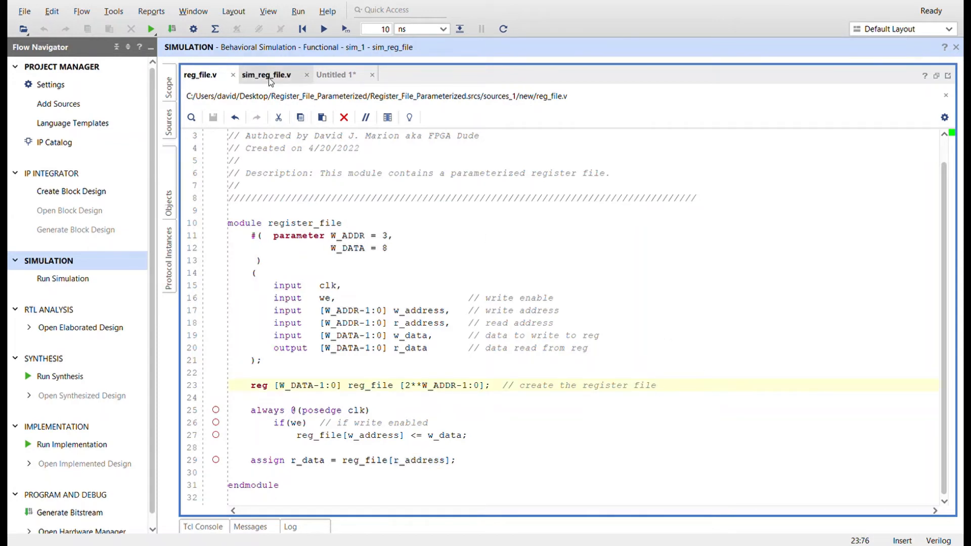
- Switch to the sim_reg_file testbench and scroll through it, marking the always clock toggle line
{"action": "left_click", "coordinate": [266, 74]}
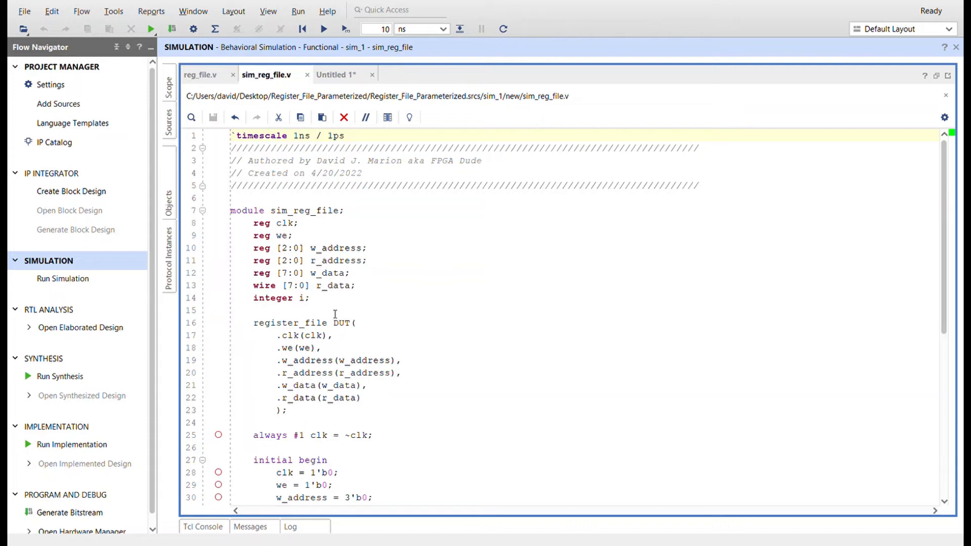
{"action": "mouse_move", "coordinate": [321, 118]}
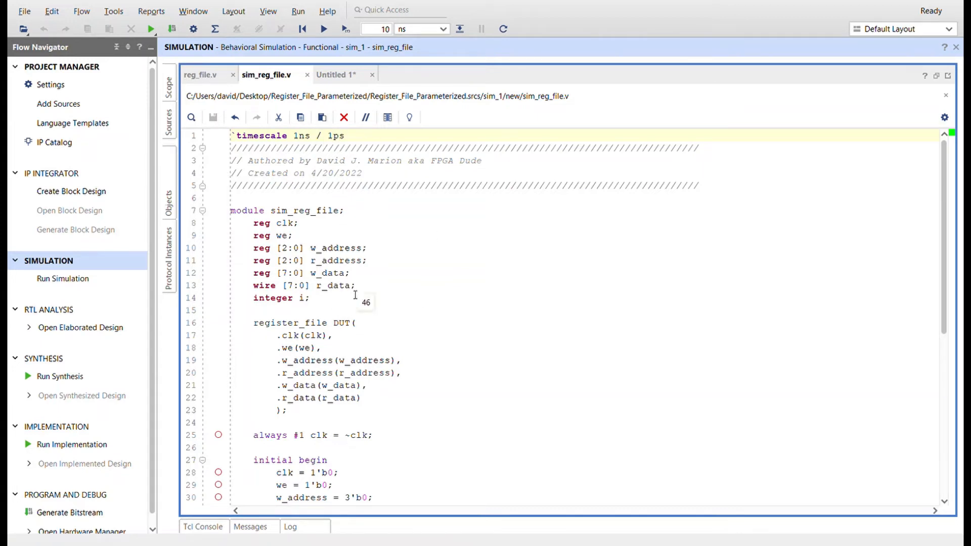
{"action": "mouse_move", "coordinate": [311, 308]}
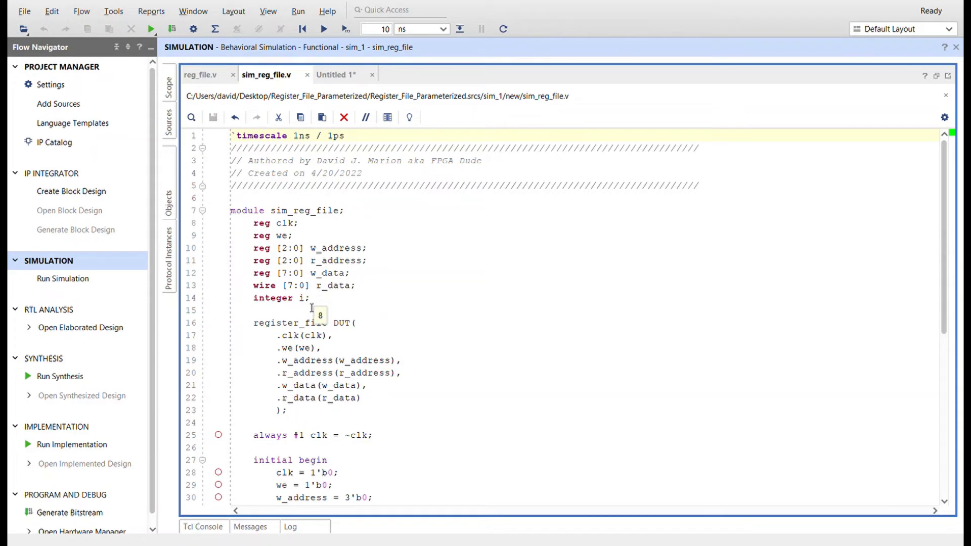
{"action": "mouse_move", "coordinate": [427, 384]}
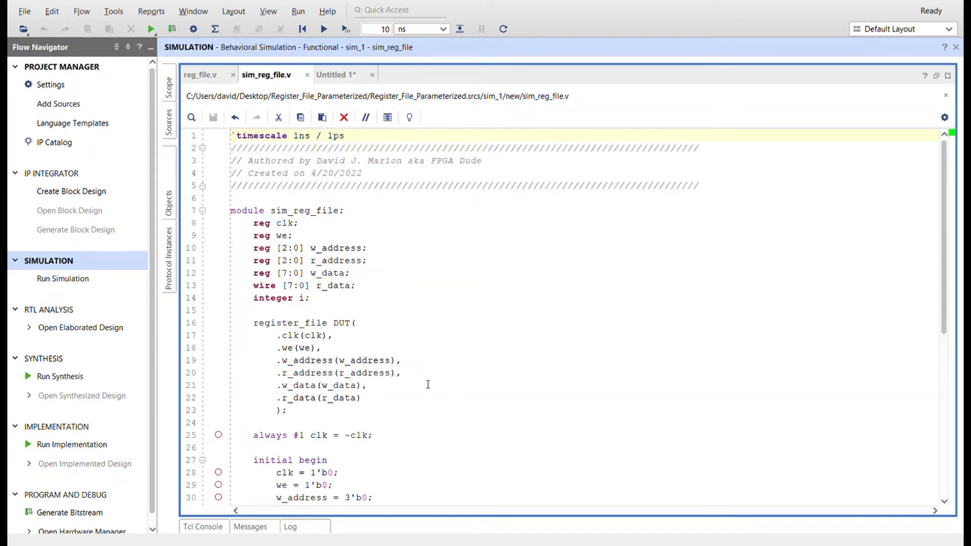
{"action": "scroll", "scroll_direction": "down", "scroll_amount": 3}
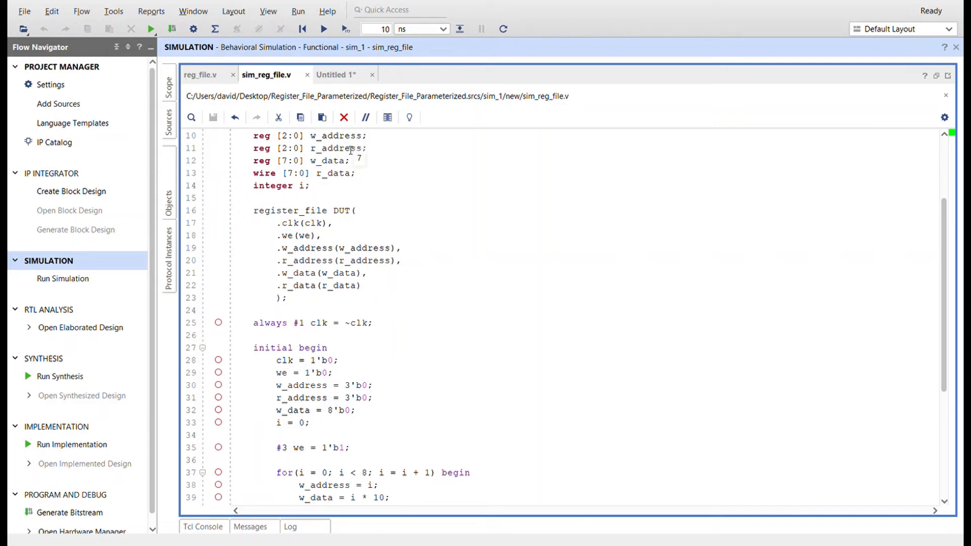
{"action": "mouse_move", "coordinate": [339, 239]}
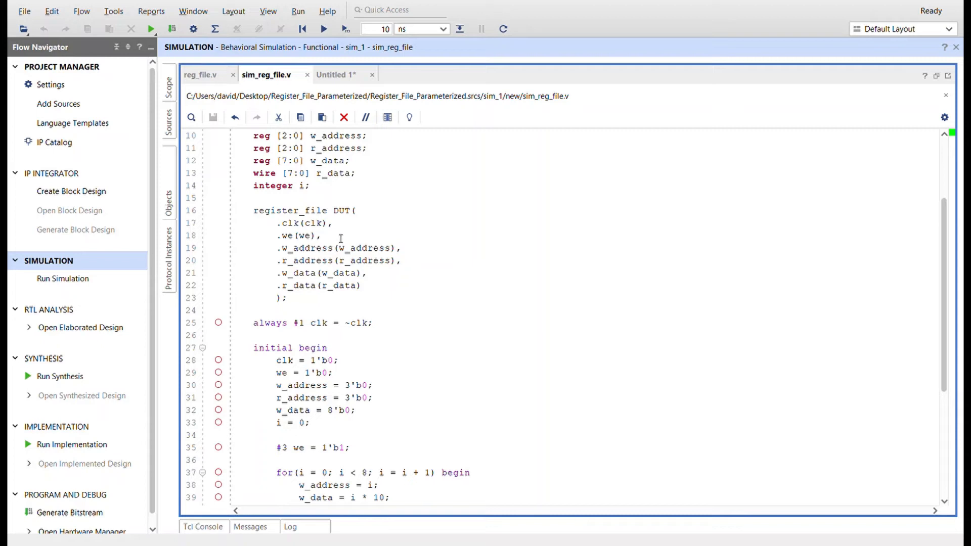
{"action": "mouse_move", "coordinate": [349, 291]}
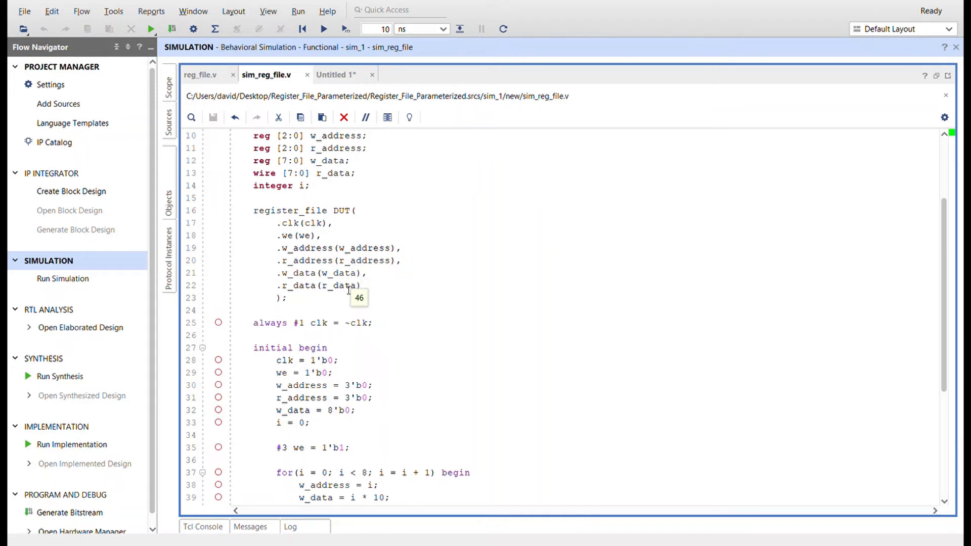
{"action": "scroll", "scroll_direction": "down", "scroll_amount": 3}
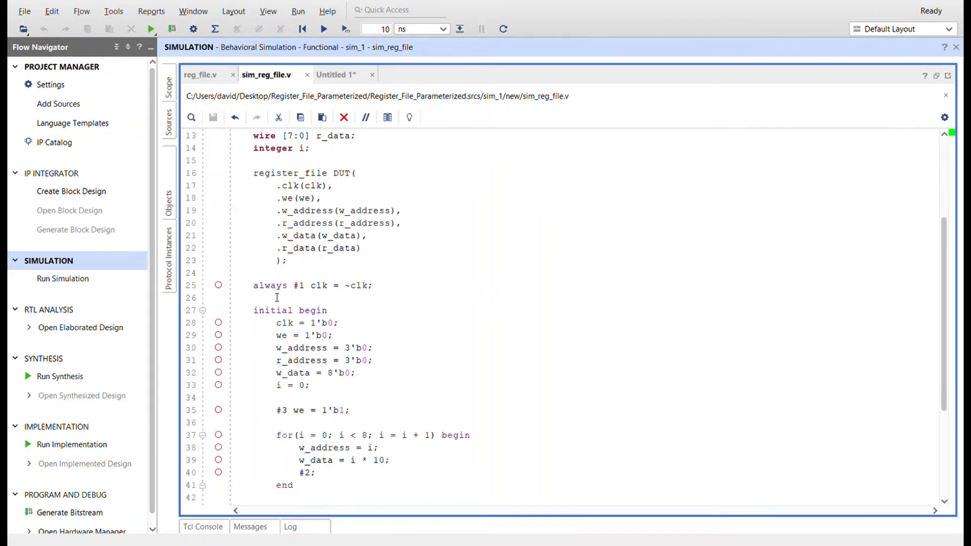
{"action": "mouse_move", "coordinate": [382, 296]}
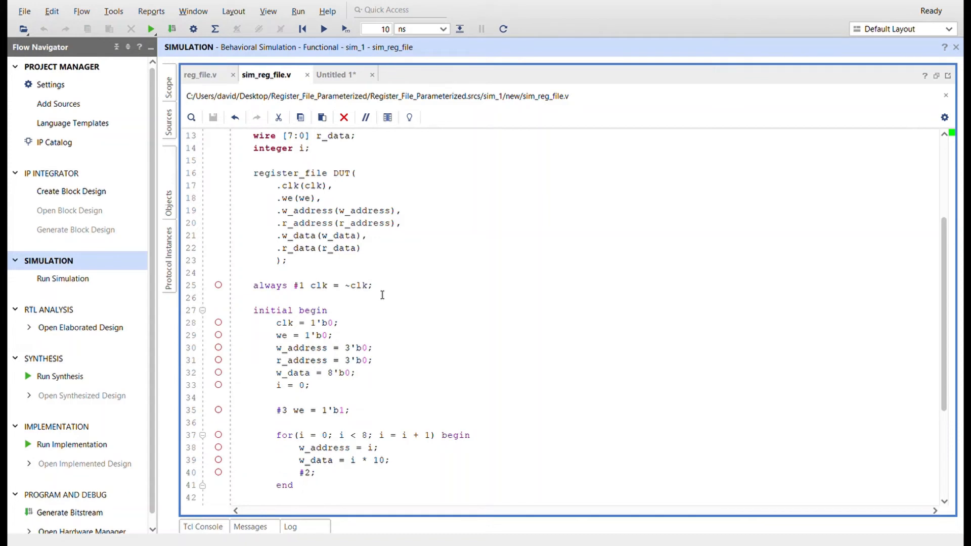
{"action": "left_click", "coordinate": [303, 297]}
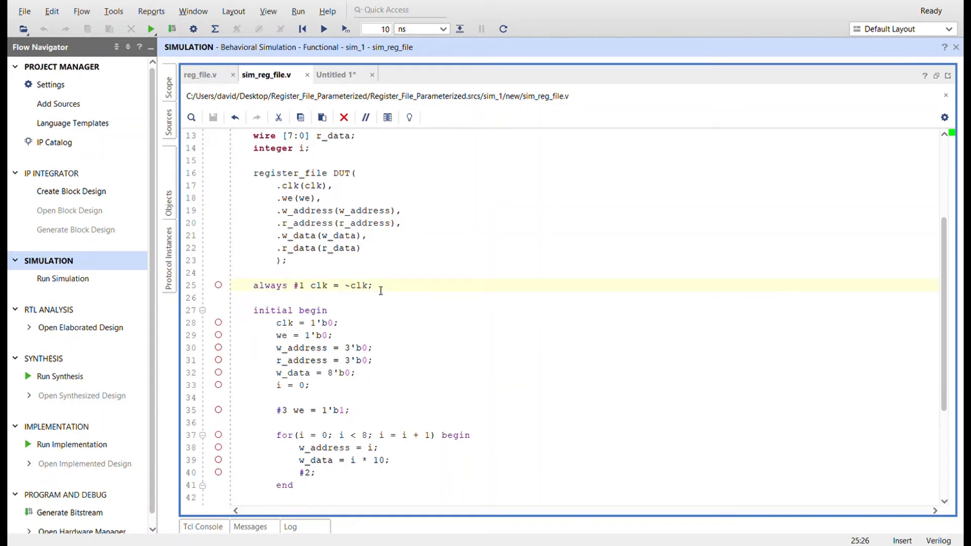
{"action": "scroll", "scroll_direction": "down", "scroll_amount": 3}
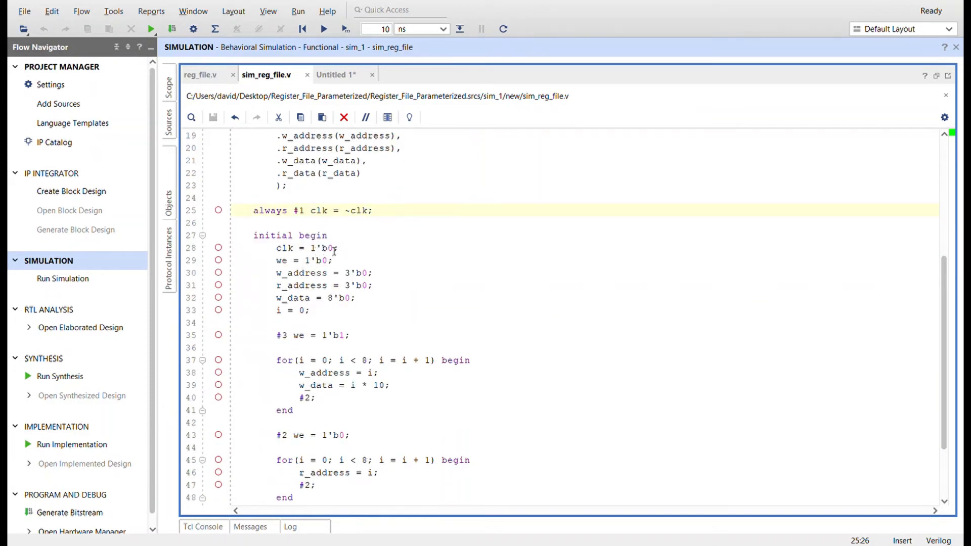
{"action": "mouse_move", "coordinate": [307, 294]}
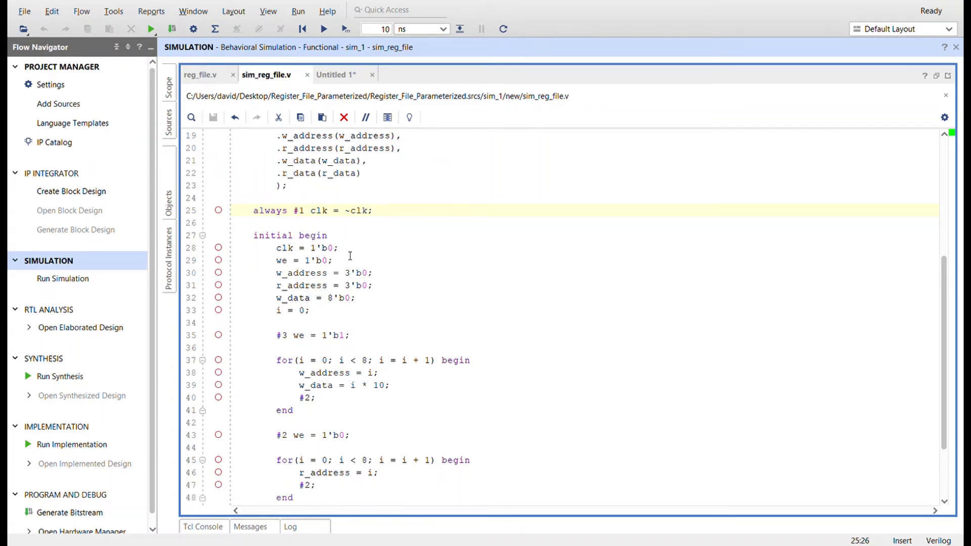
{"action": "mouse_move", "coordinate": [396, 277]}
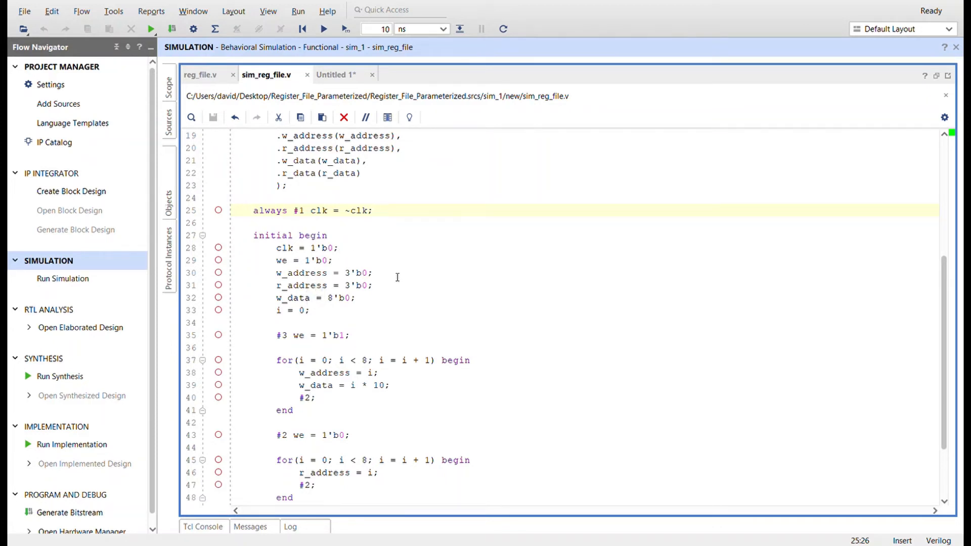
{"action": "mouse_move", "coordinate": [319, 314]}
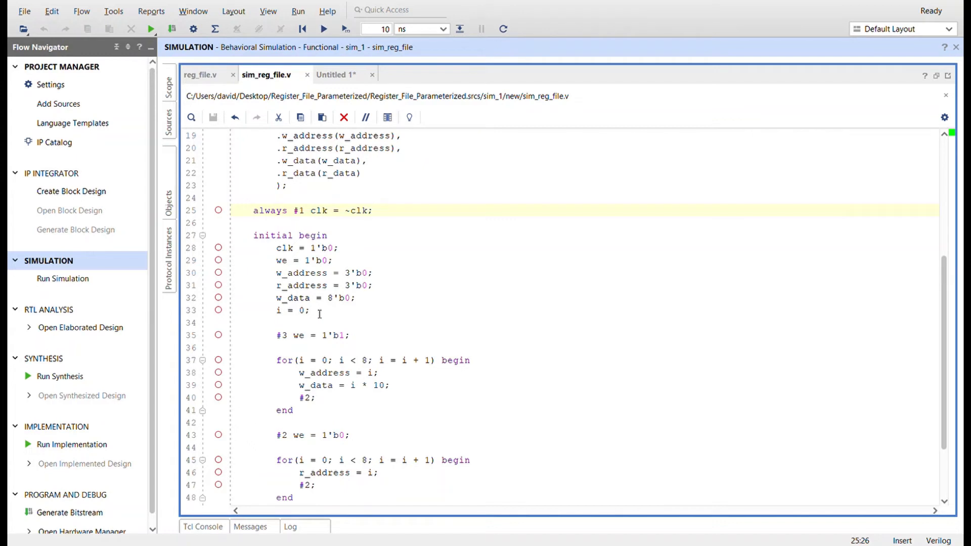
{"action": "scroll", "scroll_direction": "down", "scroll_amount": 3}
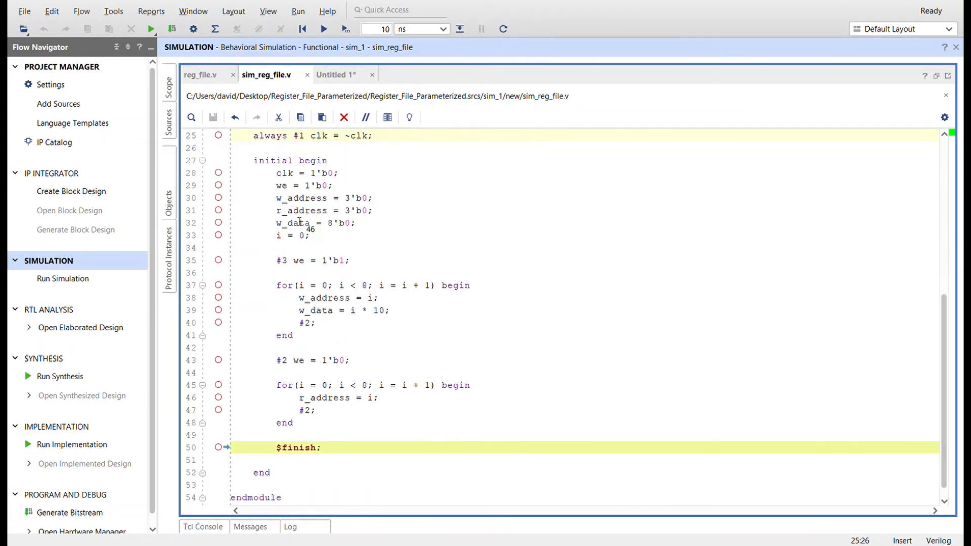
{"action": "mouse_move", "coordinate": [352, 270]}
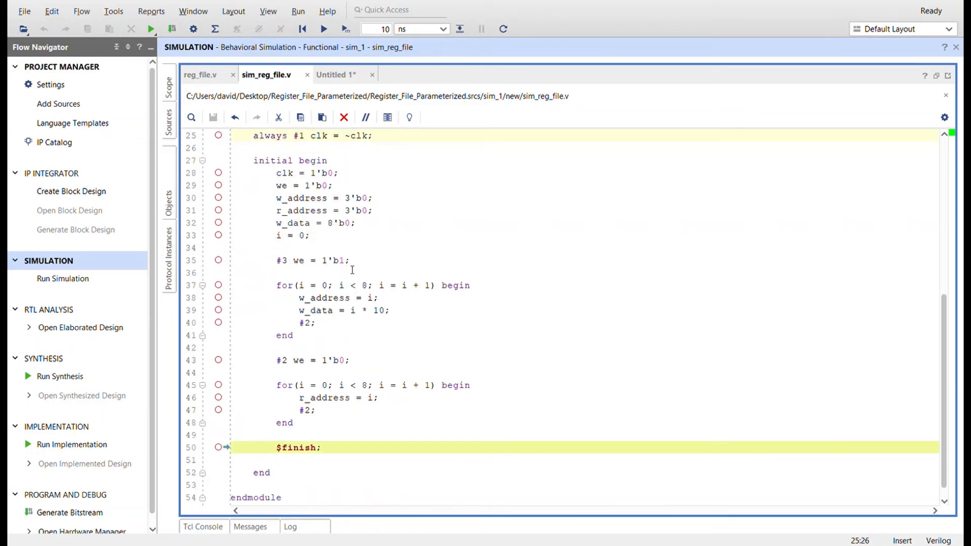
{"action": "mouse_move", "coordinate": [315, 295]}
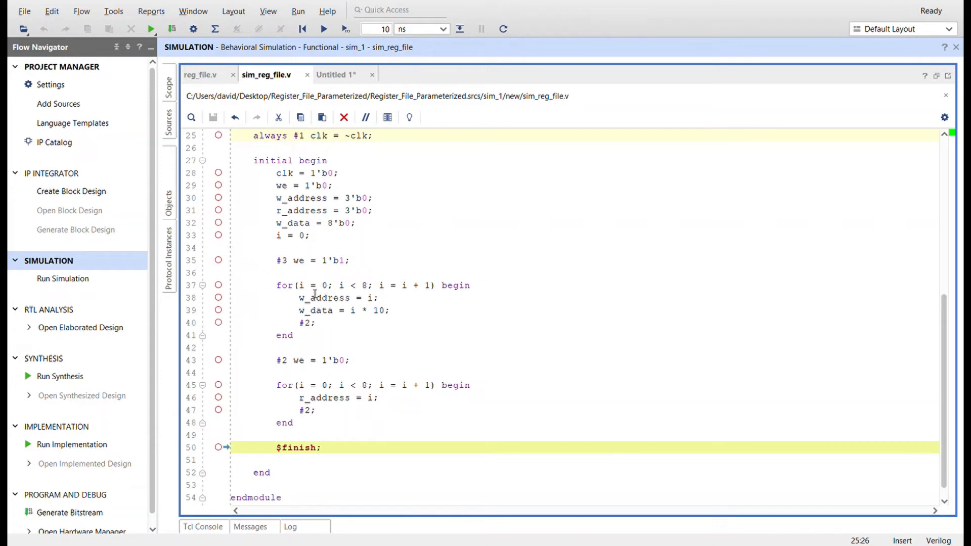
{"action": "mouse_move", "coordinate": [321, 300]}
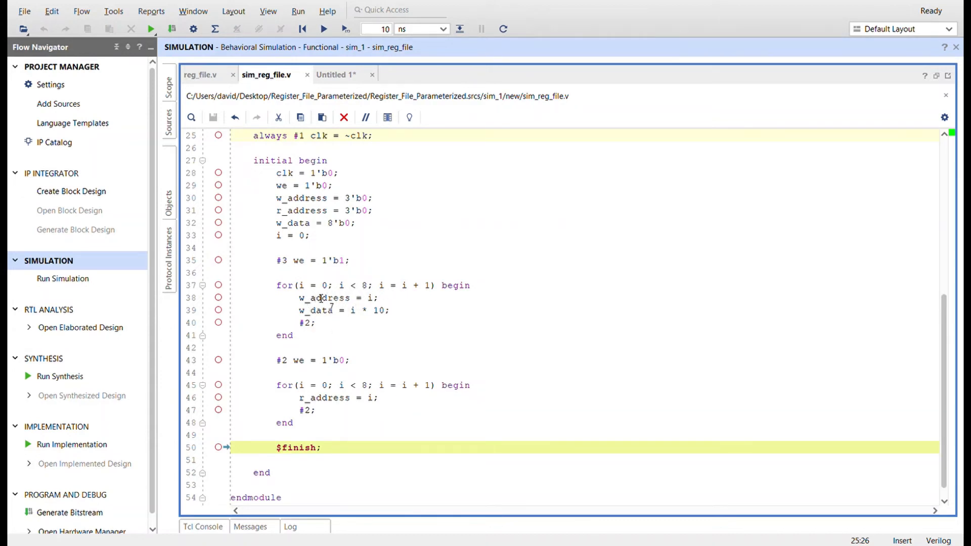
{"action": "mouse_move", "coordinate": [327, 308]}
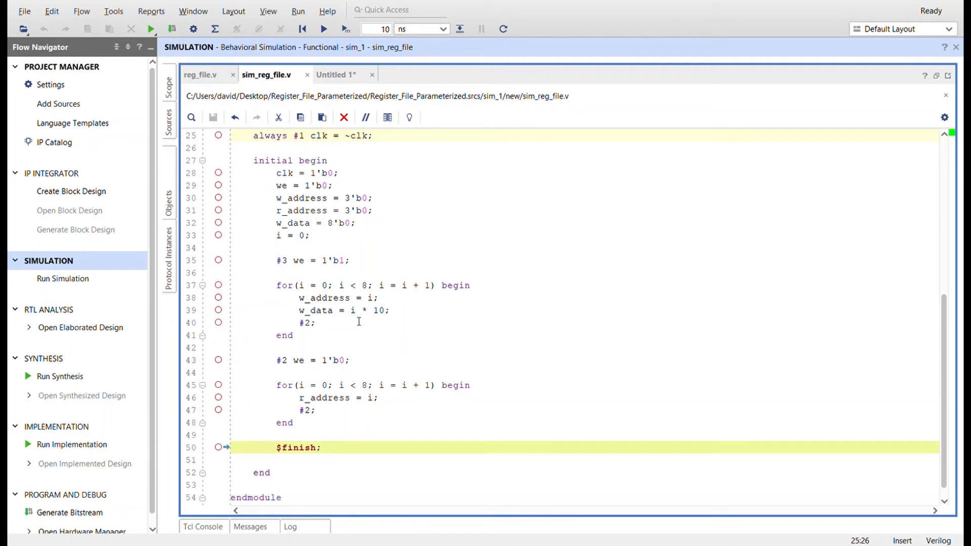
{"action": "mouse_move", "coordinate": [344, 295]}
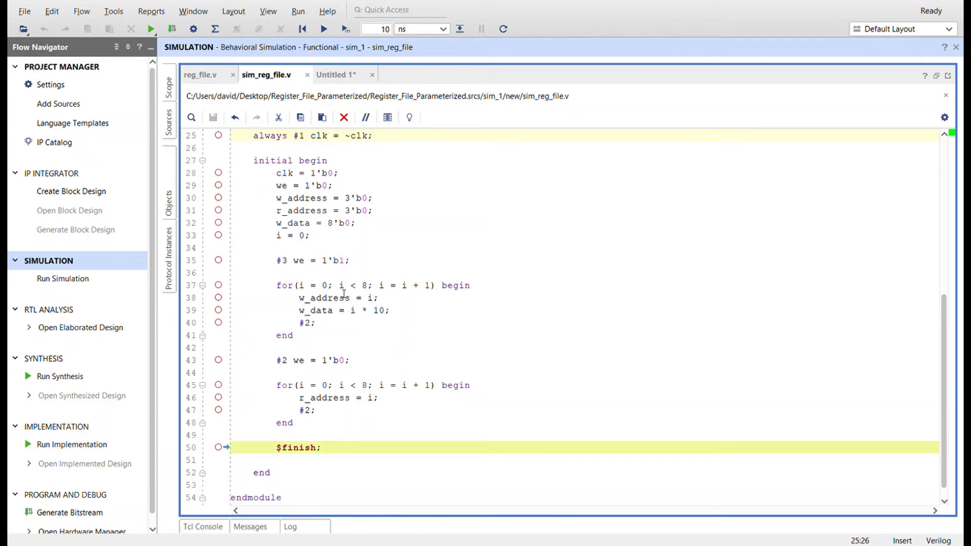
{"action": "mouse_move", "coordinate": [454, 333]}
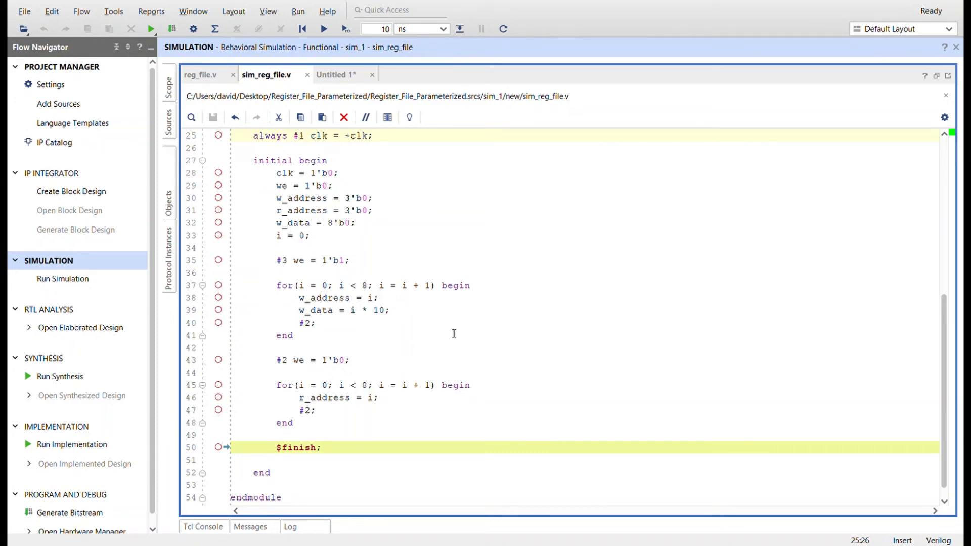
{"action": "mouse_move", "coordinate": [329, 323]}
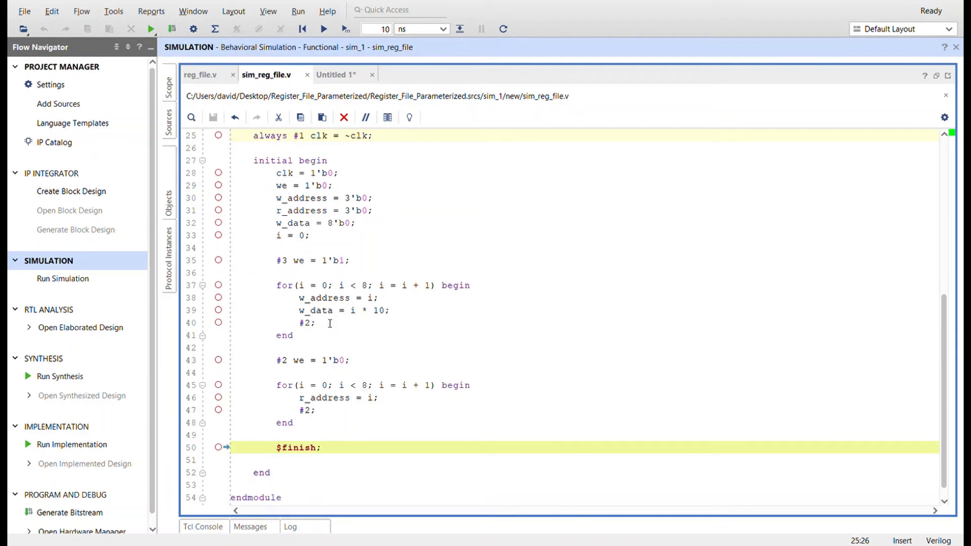
{"action": "mouse_move", "coordinate": [317, 328]}
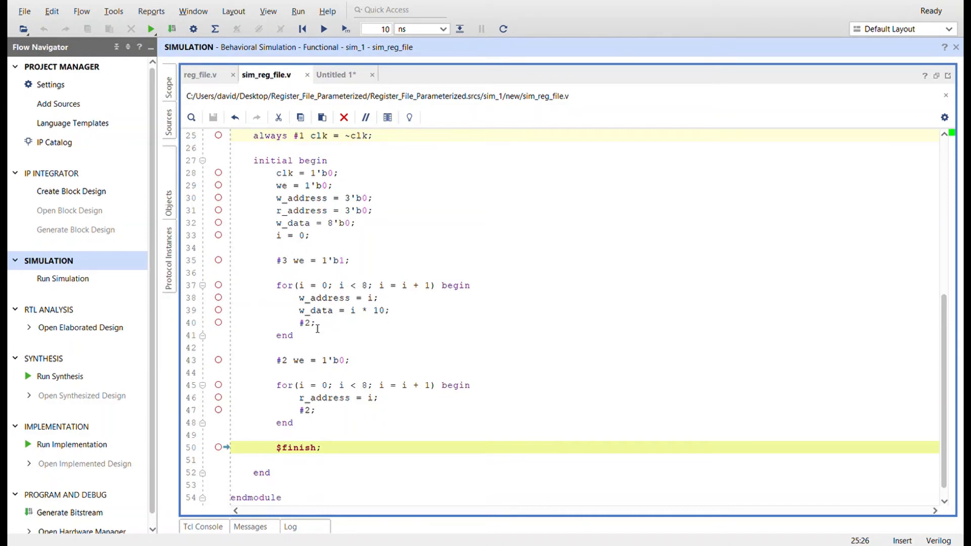
{"action": "mouse_move", "coordinate": [402, 322]}
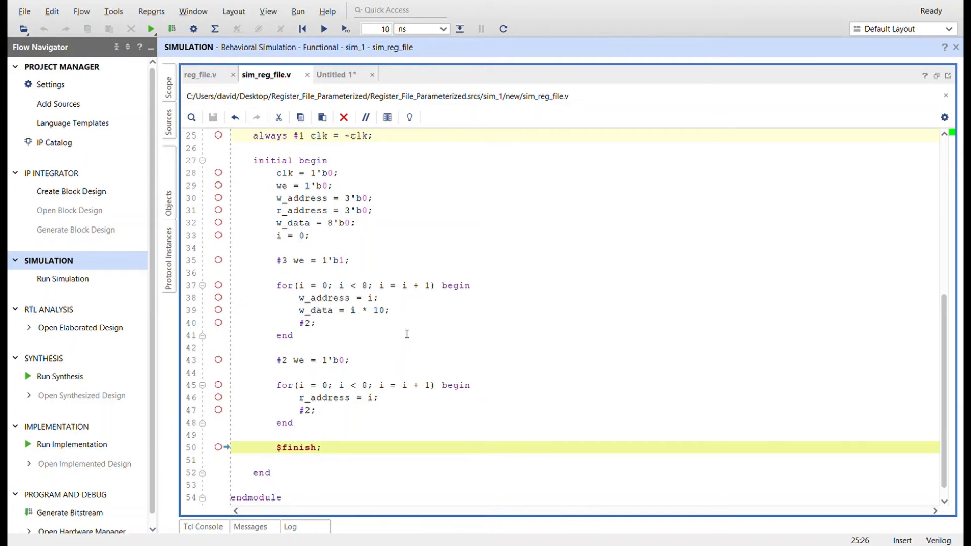
{"action": "scroll", "scroll_direction": "down", "scroll_amount": 3}
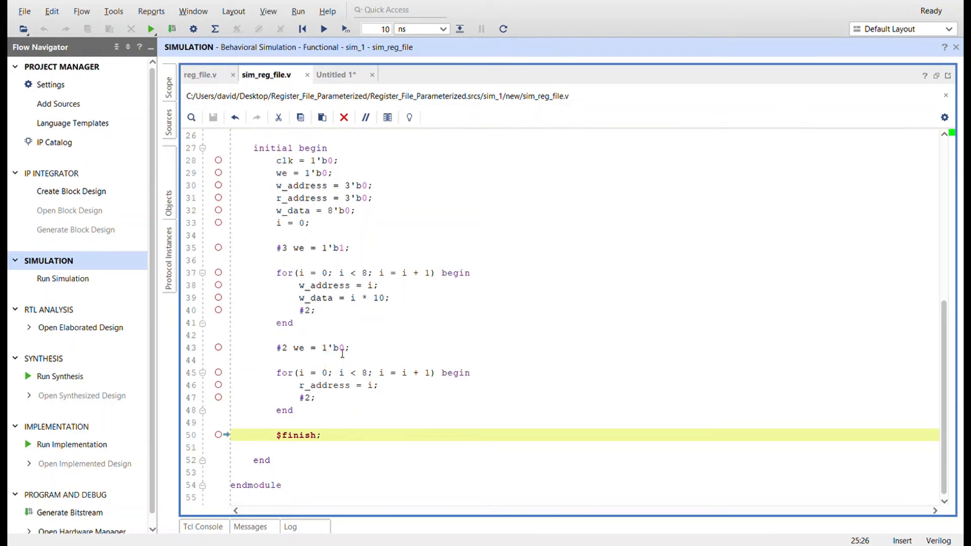
{"action": "mouse_move", "coordinate": [320, 398]}
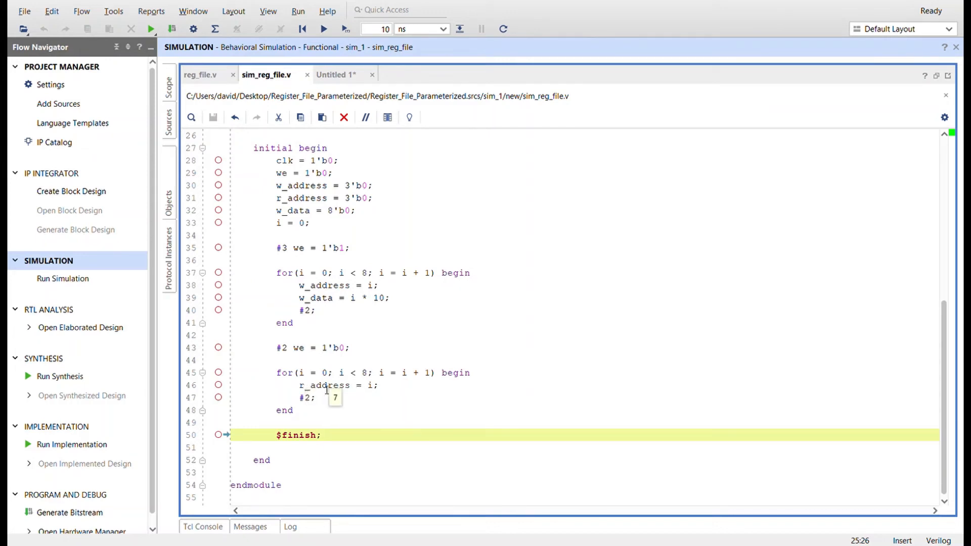
{"action": "mouse_move", "coordinate": [363, 396]}
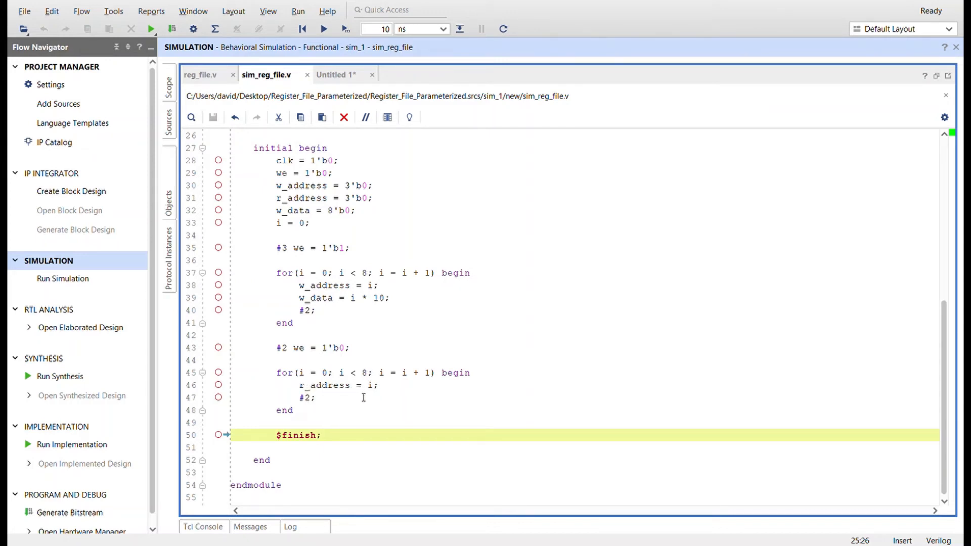
{"action": "mouse_move", "coordinate": [327, 315]}
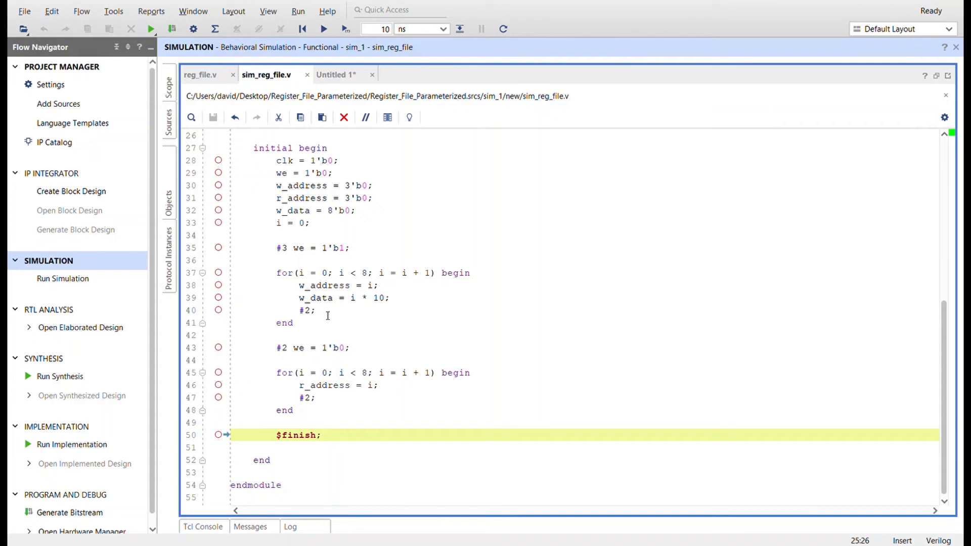
{"action": "mouse_move", "coordinate": [389, 426]}
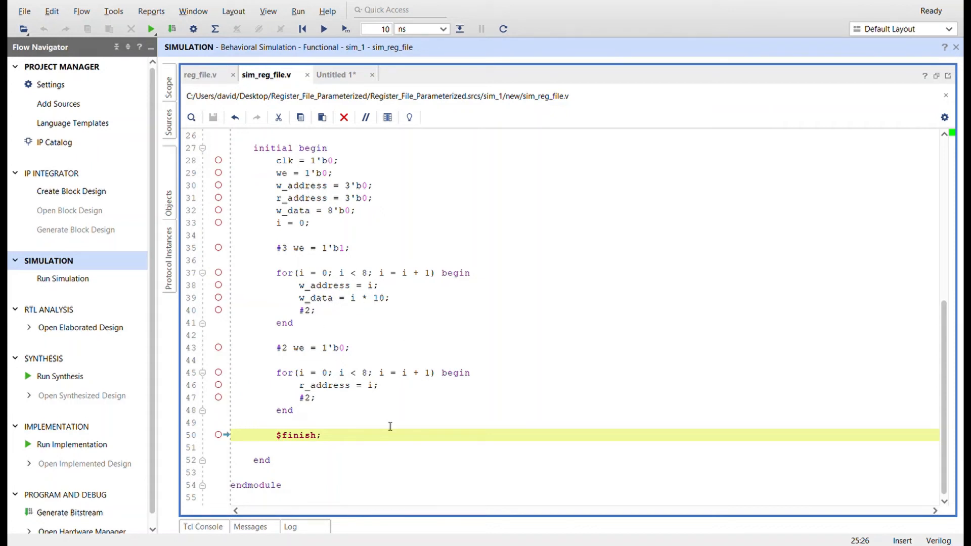
{"action": "mouse_move", "coordinate": [336, 74]}
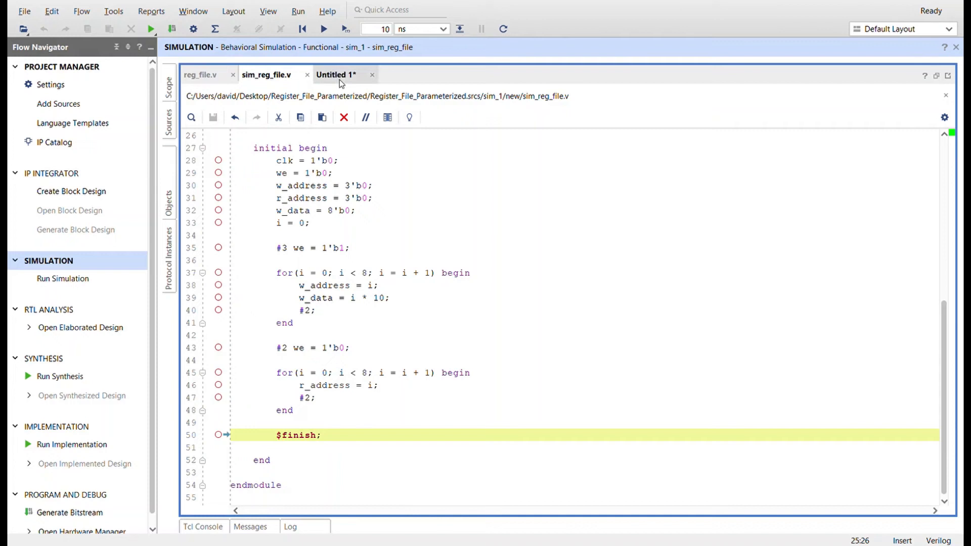
- Switch to the 'Untitled 1' behavioral simulation waveform showing clk, we, addresses and data
{"action": "left_click", "coordinate": [336, 74]}
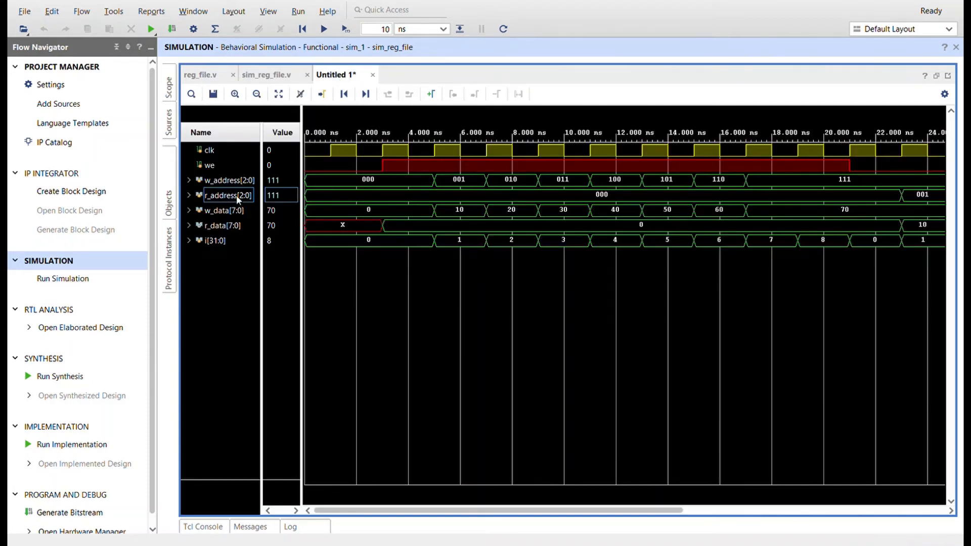
{"action": "mouse_move", "coordinate": [314, 171]}
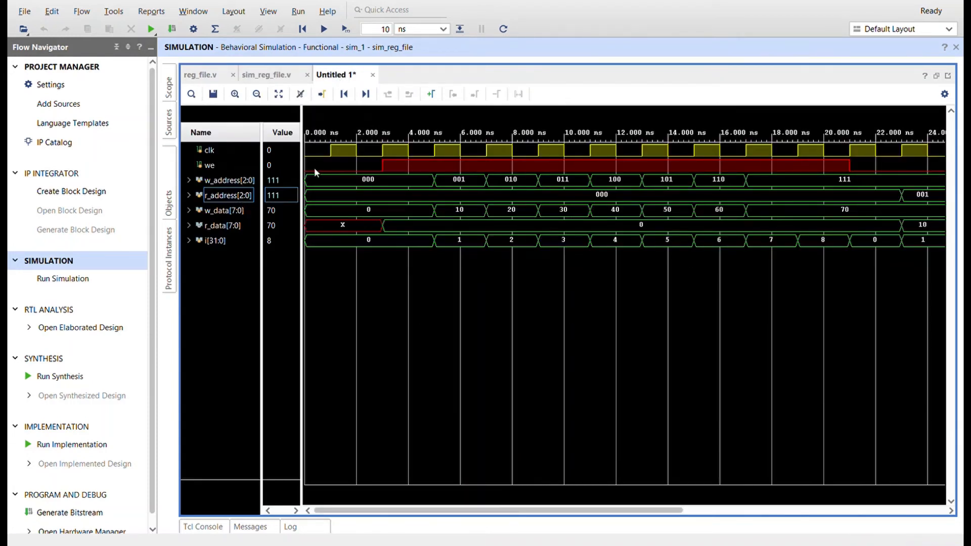
{"action": "mouse_move", "coordinate": [232, 189]}
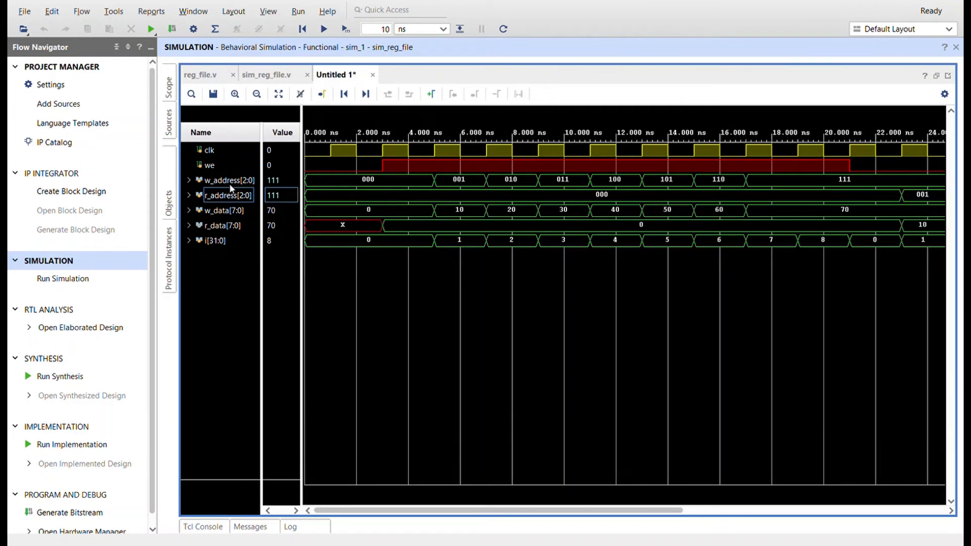
{"action": "mouse_move", "coordinate": [268, 203]}
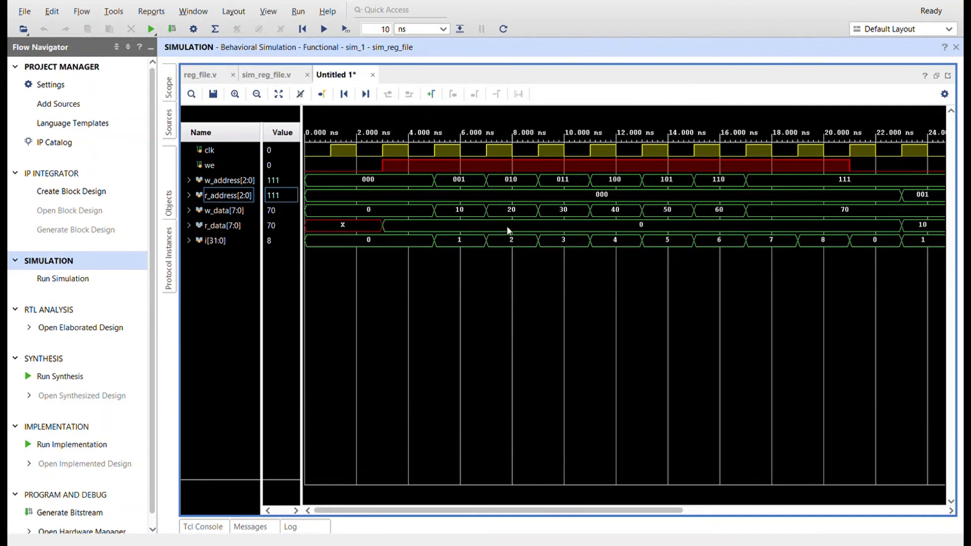
{"action": "mouse_move", "coordinate": [327, 162]}
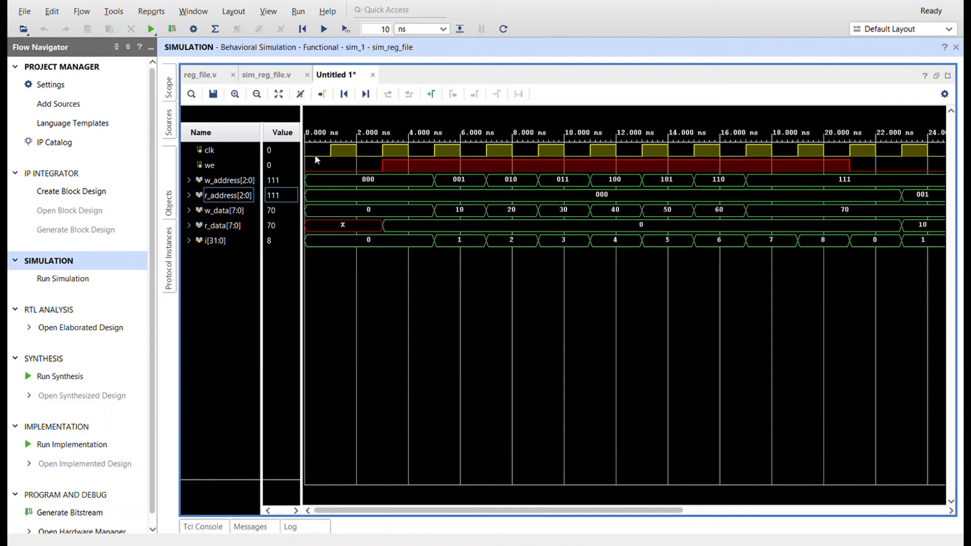
{"action": "mouse_move", "coordinate": [384, 173]}
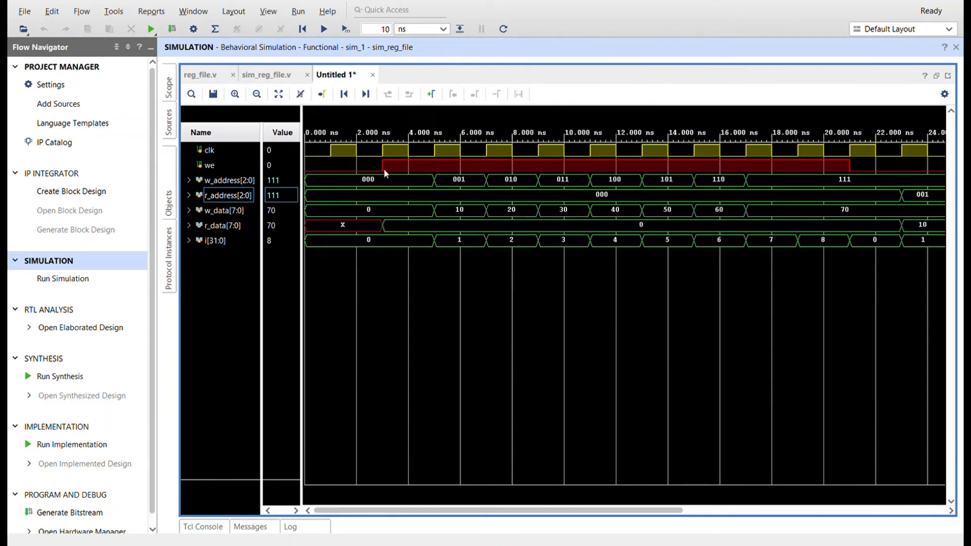
{"action": "mouse_move", "coordinate": [414, 166]}
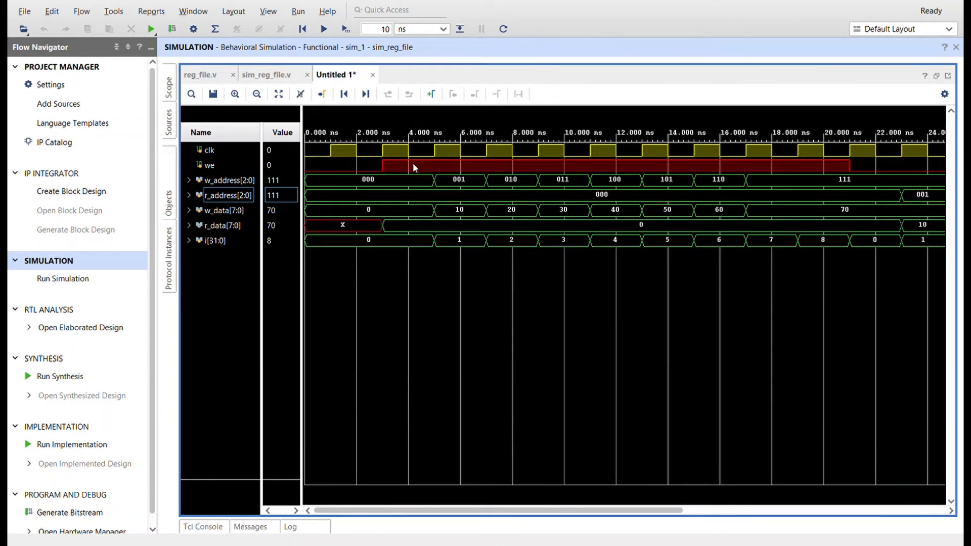
{"action": "mouse_move", "coordinate": [406, 191]}
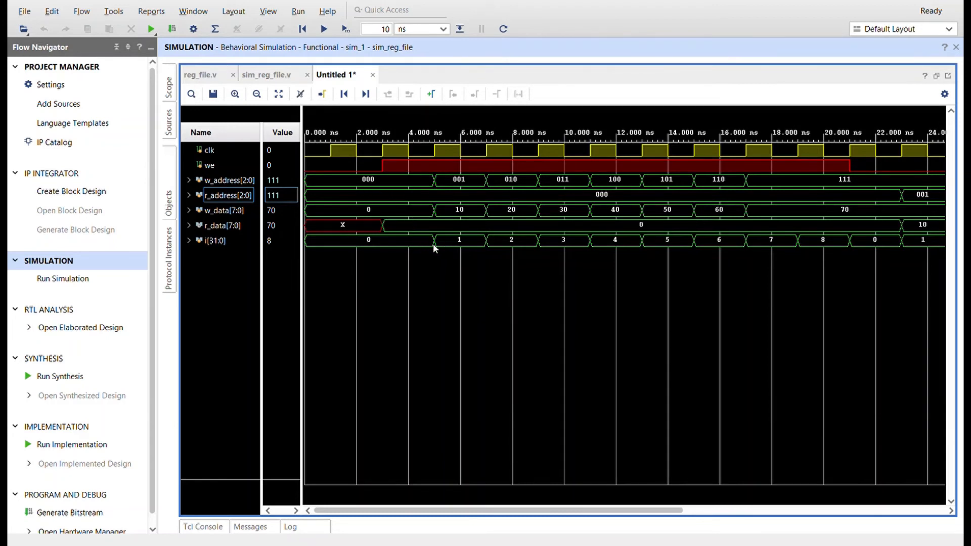
{"action": "mouse_move", "coordinate": [292, 187]}
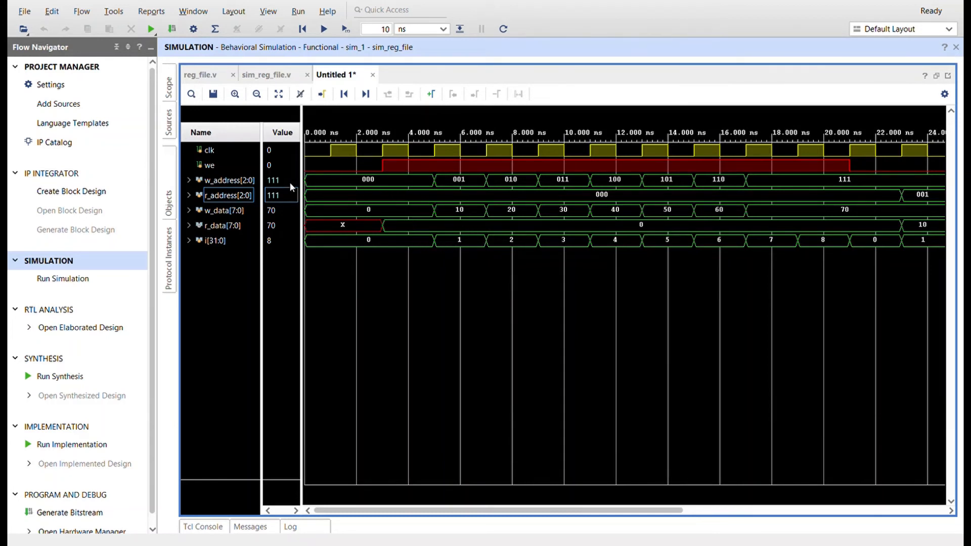
{"action": "mouse_move", "coordinate": [450, 188]}
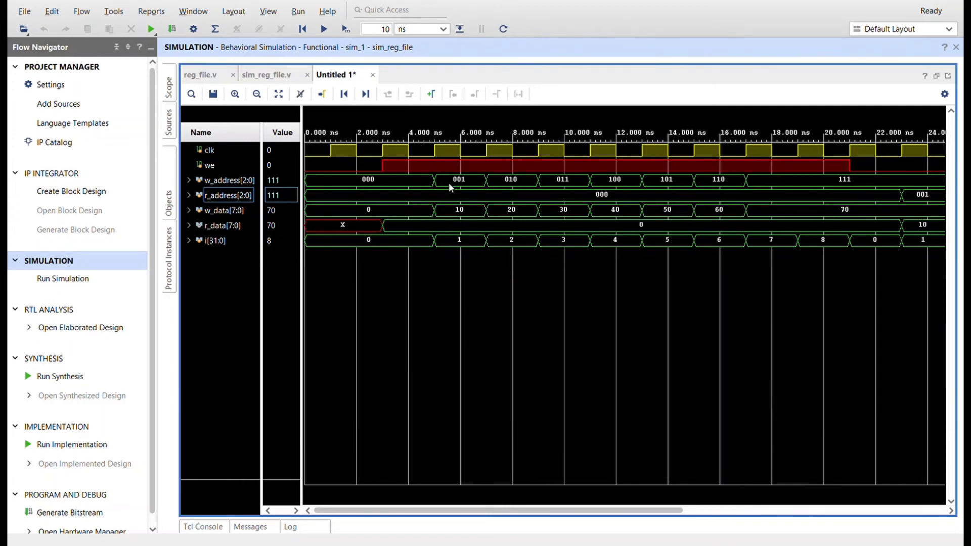
{"action": "mouse_move", "coordinate": [463, 187]}
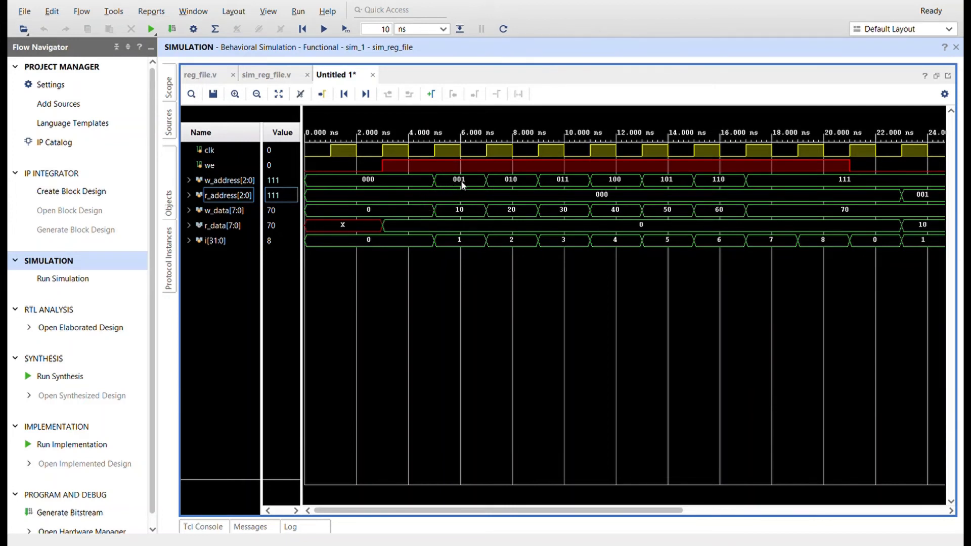
{"action": "mouse_move", "coordinate": [381, 192]}
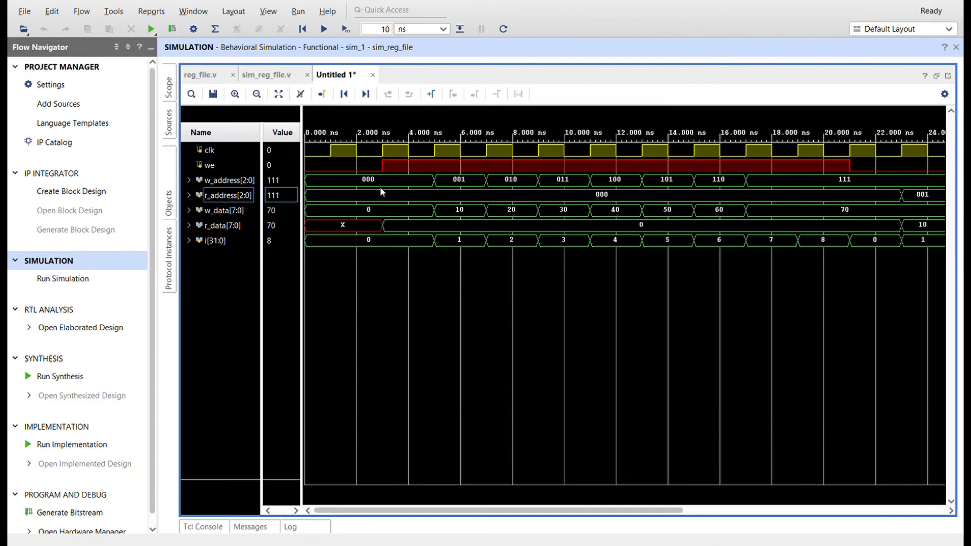
{"action": "mouse_move", "coordinate": [379, 212]}
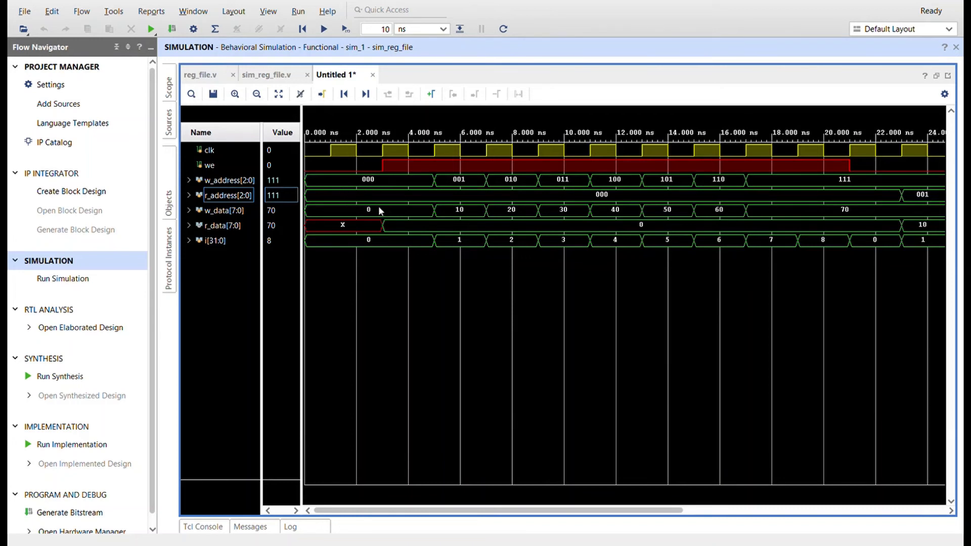
{"action": "mouse_move", "coordinate": [395, 216]}
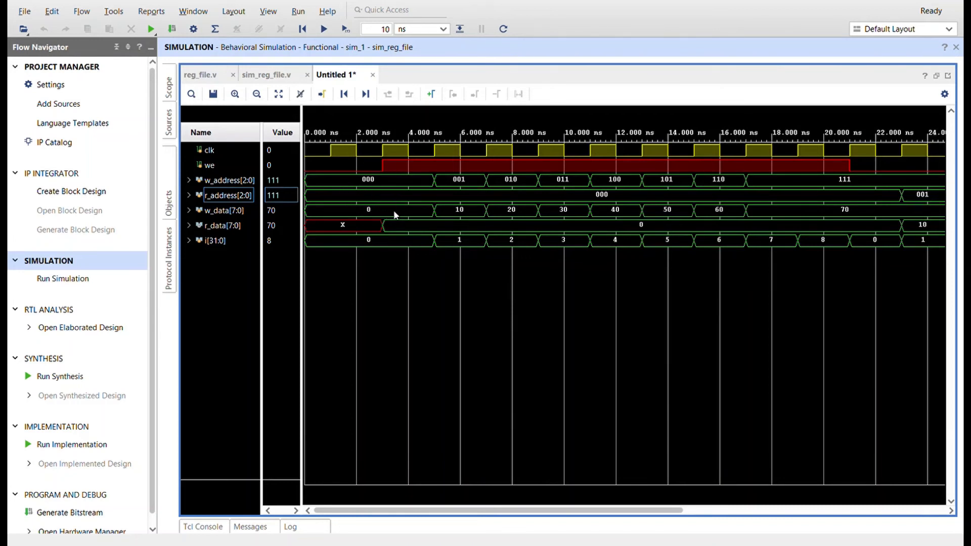
{"action": "mouse_move", "coordinate": [465, 218]}
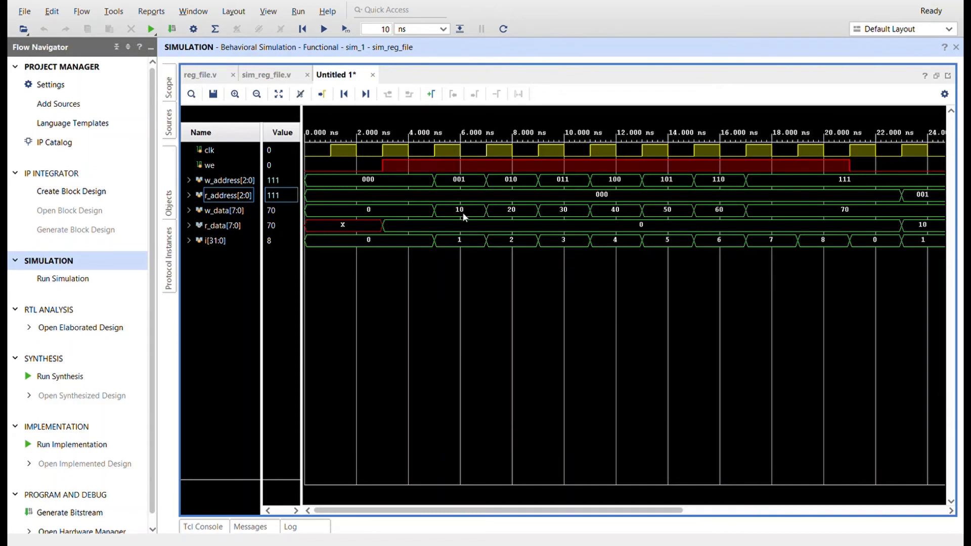
{"action": "mouse_move", "coordinate": [585, 220]}
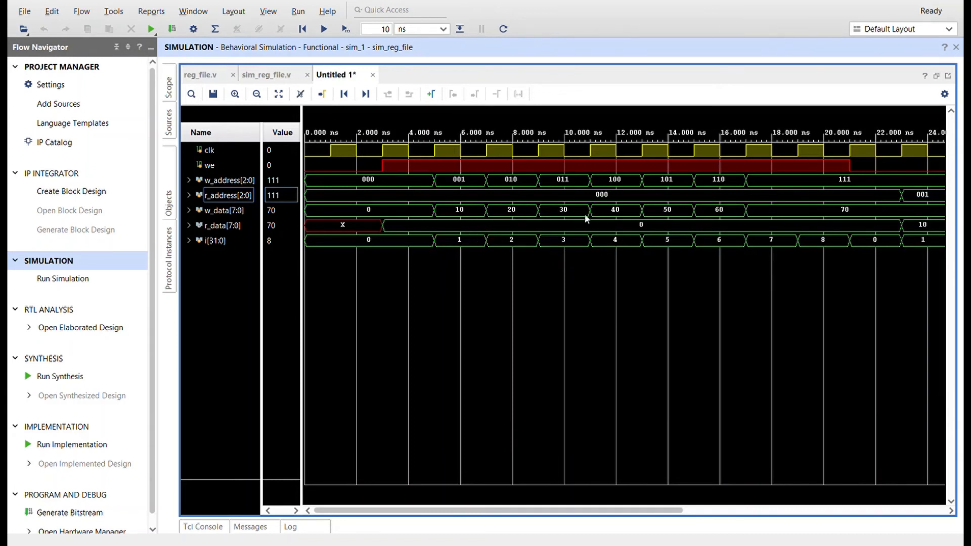
{"action": "mouse_move", "coordinate": [476, 219]}
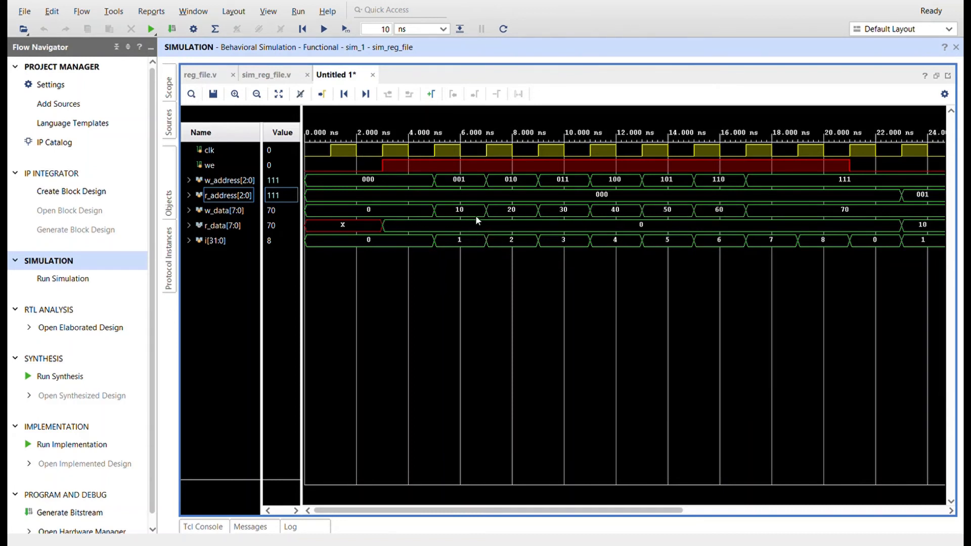
{"action": "mouse_move", "coordinate": [347, 194]}
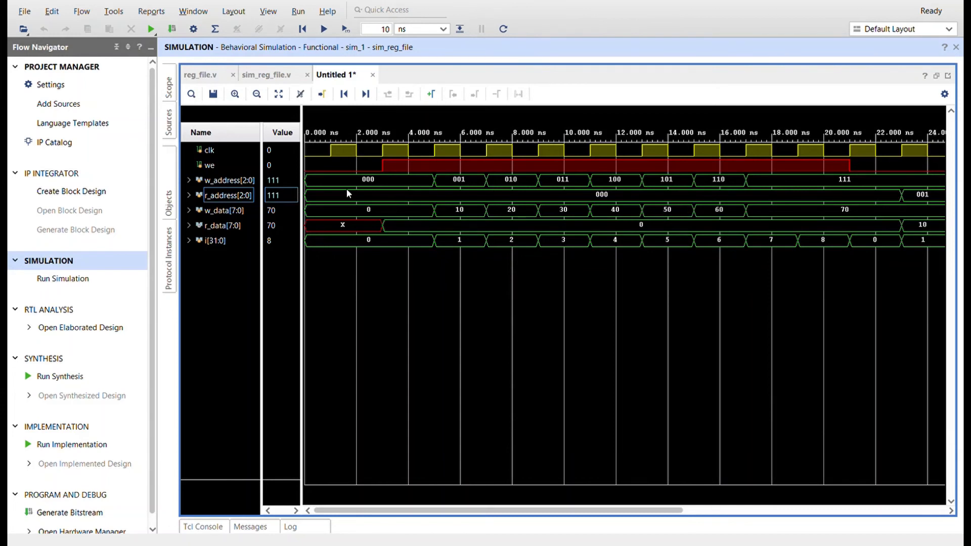
{"action": "mouse_move", "coordinate": [492, 260]}
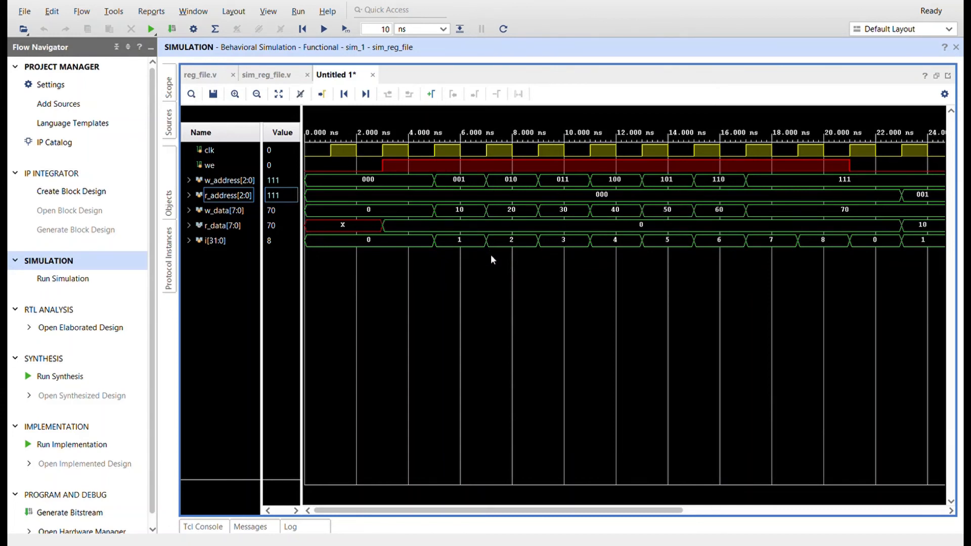
{"action": "mouse_move", "coordinate": [312, 230]}
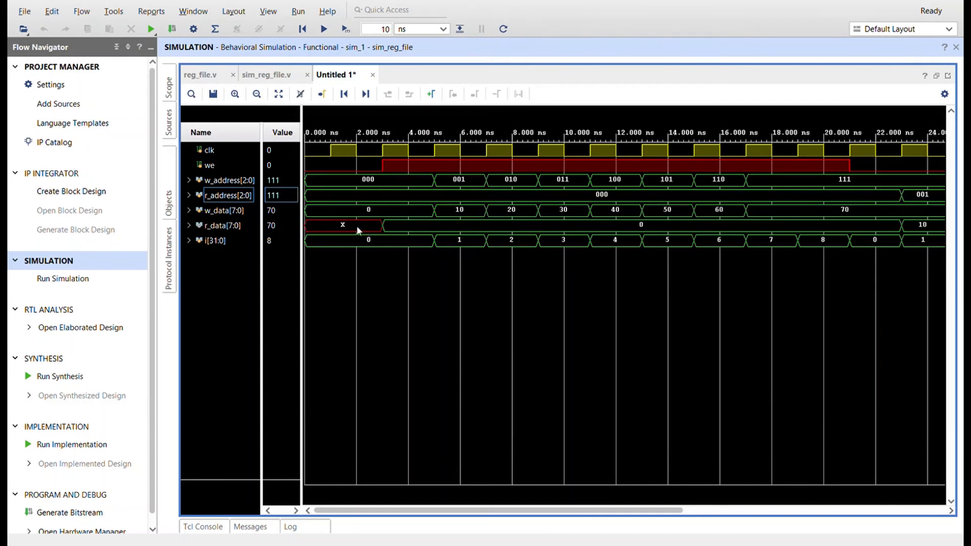
{"action": "mouse_move", "coordinate": [380, 228]}
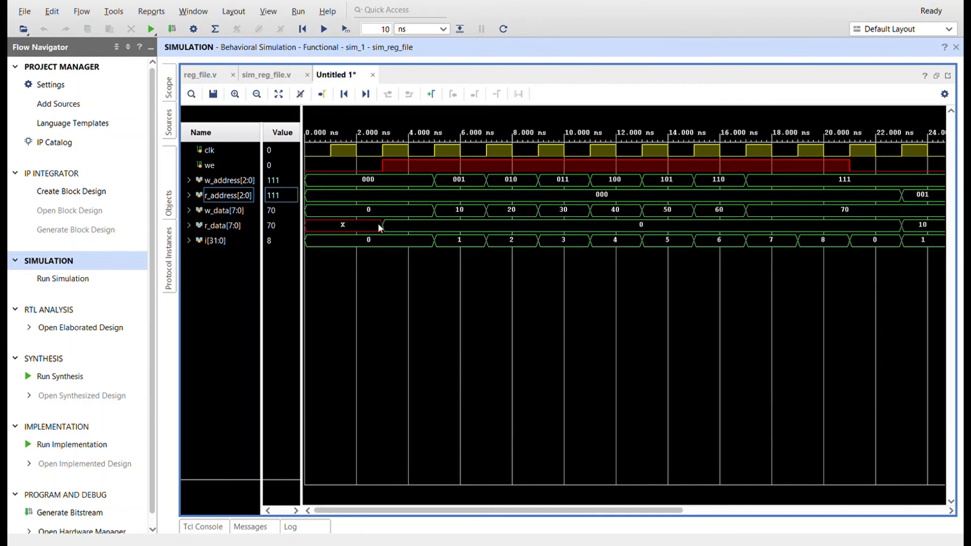
{"action": "mouse_move", "coordinate": [339, 226]}
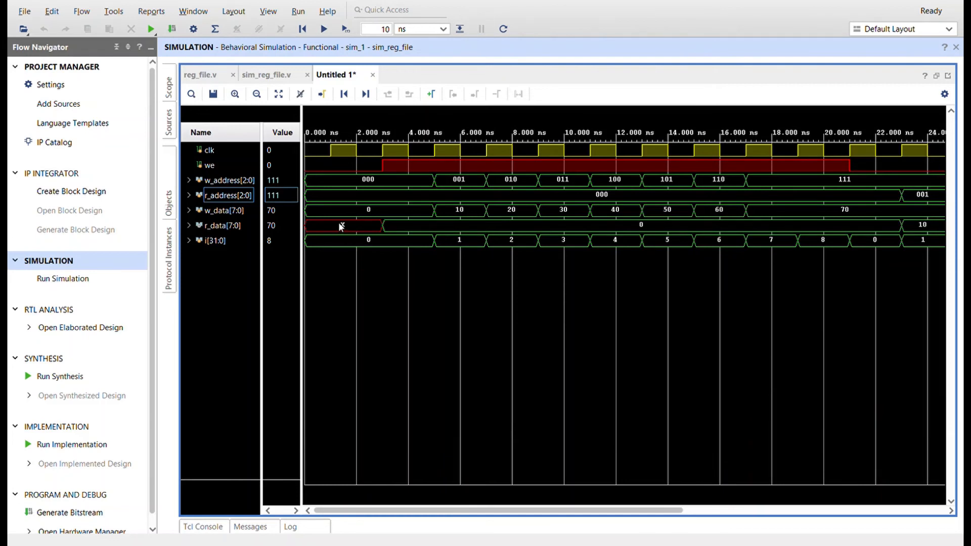
{"action": "mouse_move", "coordinate": [344, 225]}
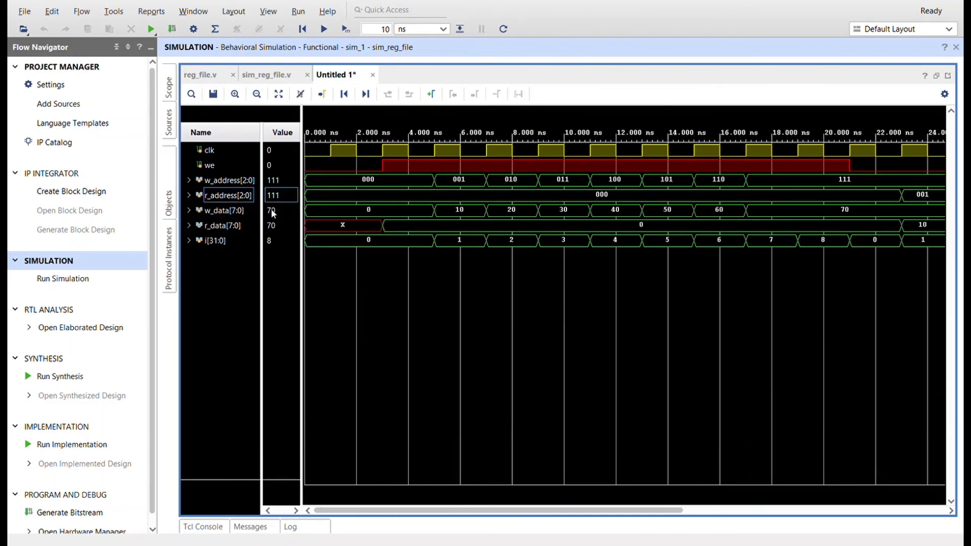
{"action": "mouse_move", "coordinate": [377, 180]}
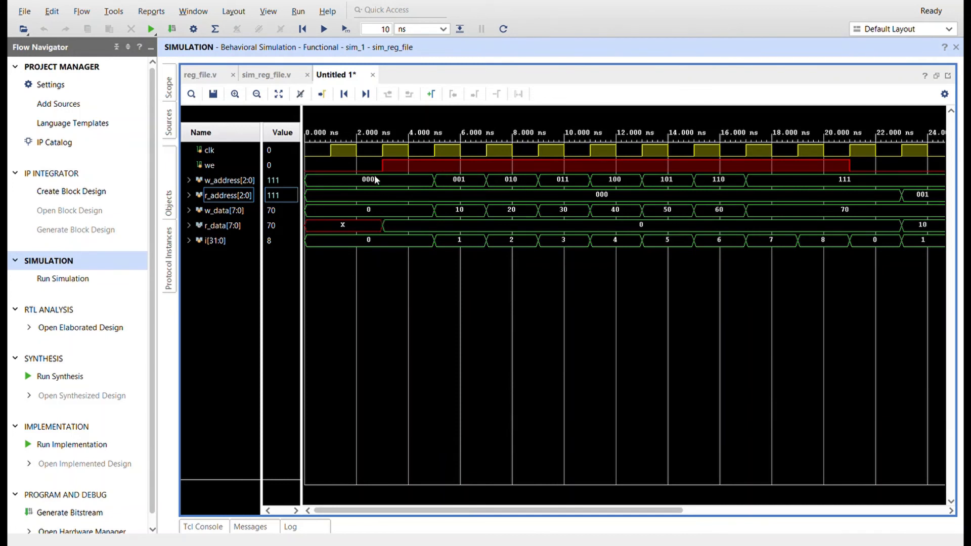
{"action": "mouse_move", "coordinate": [390, 206]}
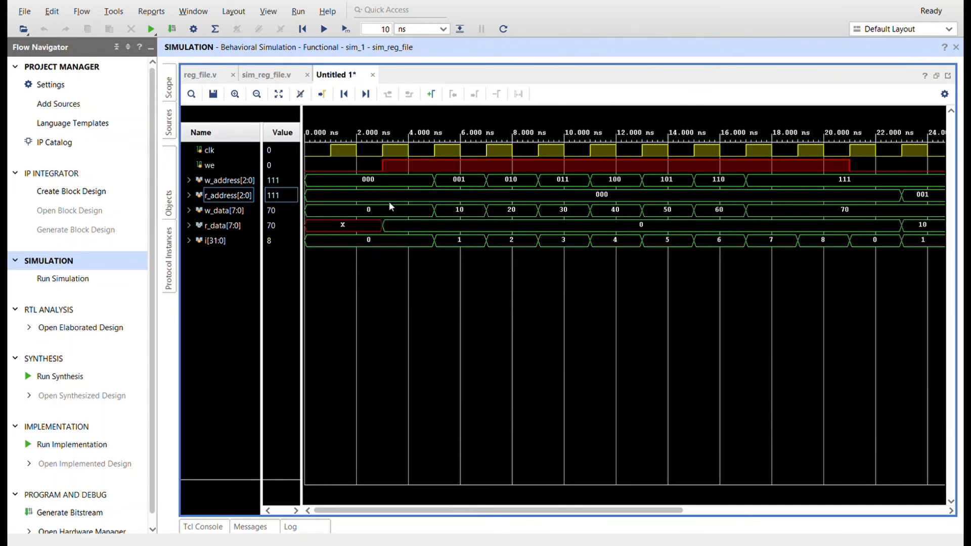
{"action": "mouse_move", "coordinate": [356, 230]}
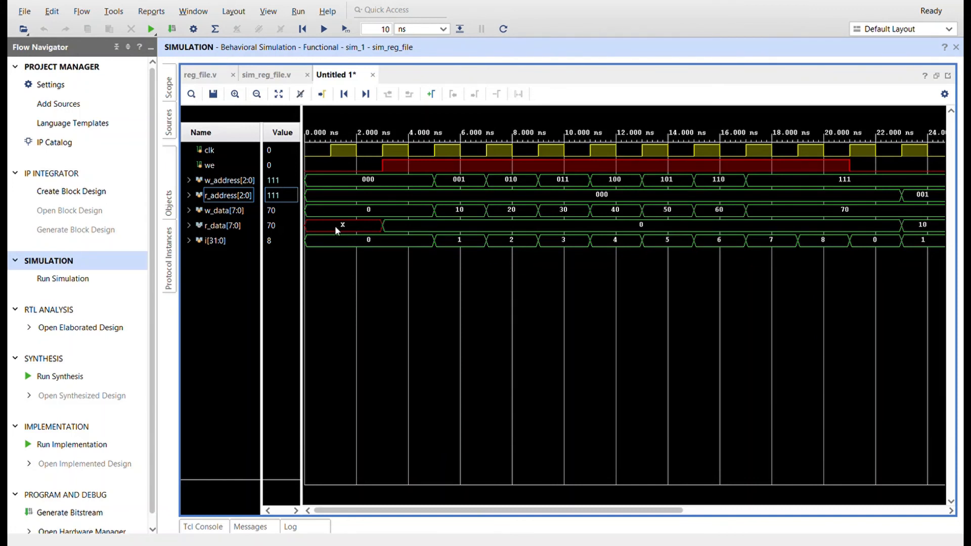
{"action": "mouse_move", "coordinate": [405, 220]}
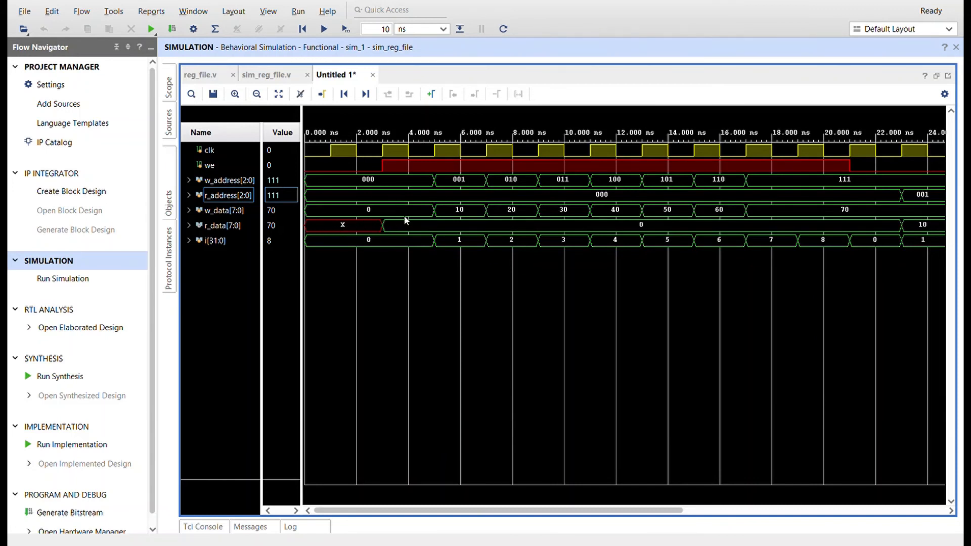
{"action": "mouse_move", "coordinate": [831, 333]}
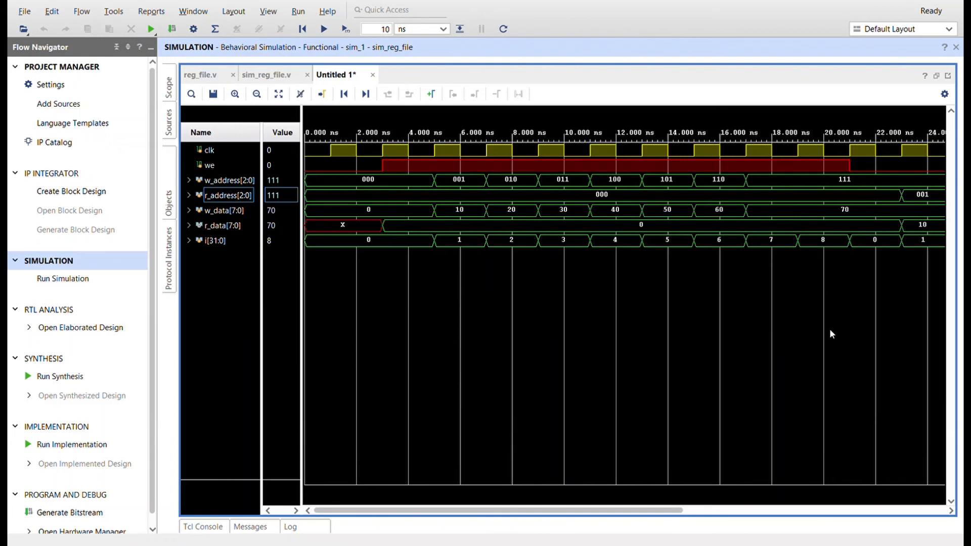
{"action": "mouse_move", "coordinate": [416, 222]}
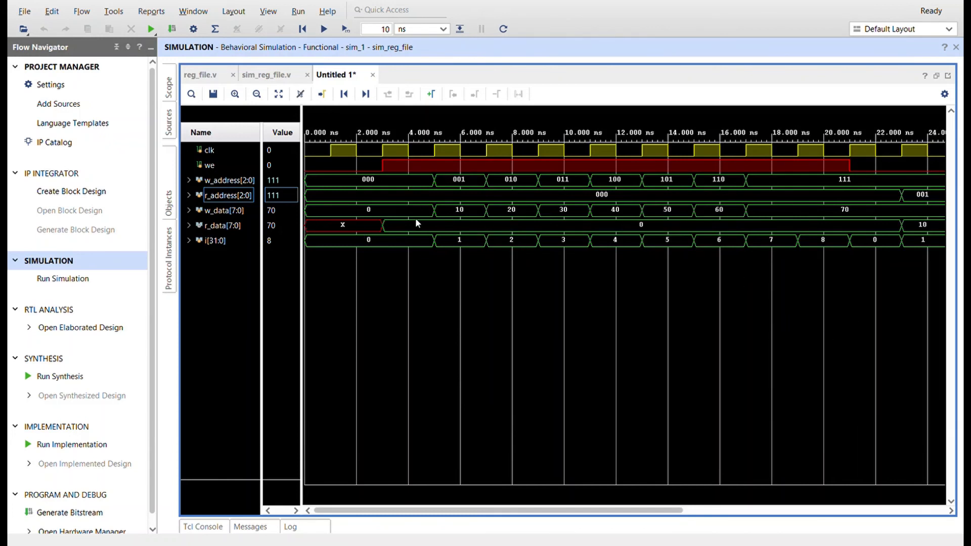
{"action": "mouse_move", "coordinate": [397, 230]}
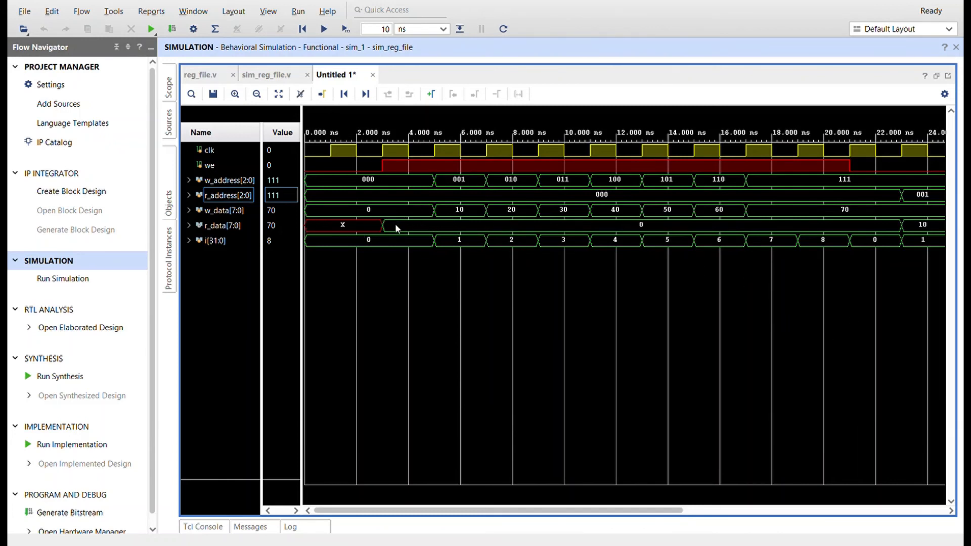
{"action": "mouse_move", "coordinate": [651, 231]}
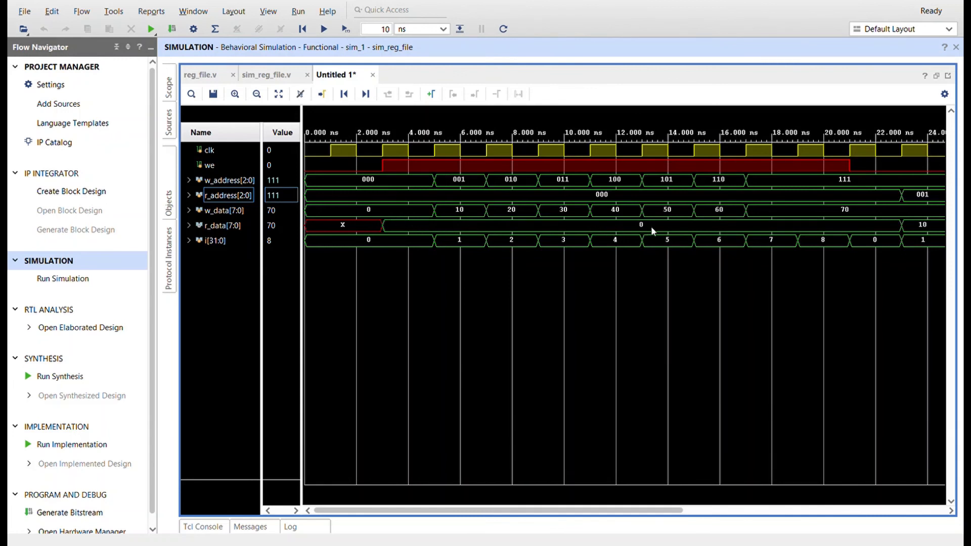
{"action": "mouse_move", "coordinate": [747, 509]}
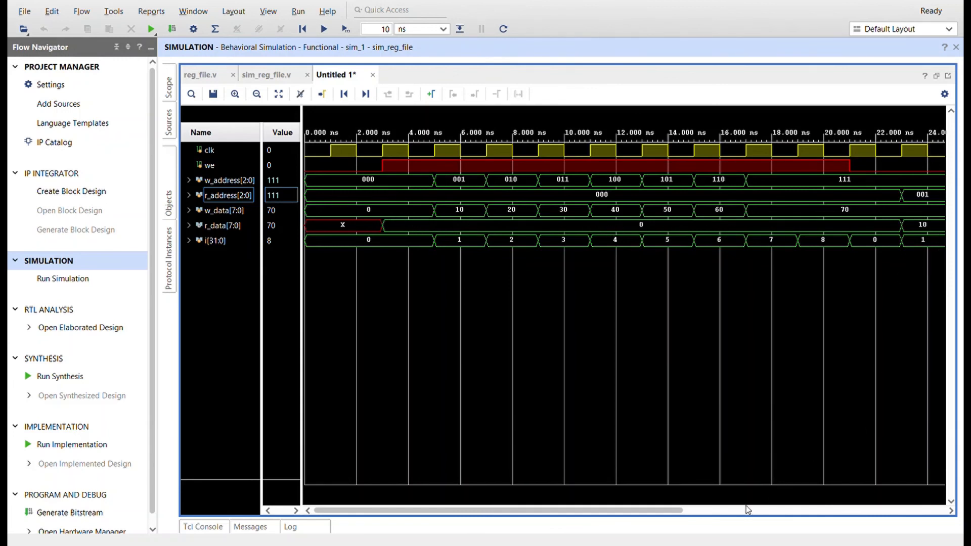
{"action": "scroll", "scroll_direction": "right", "scroll_amount": 3}
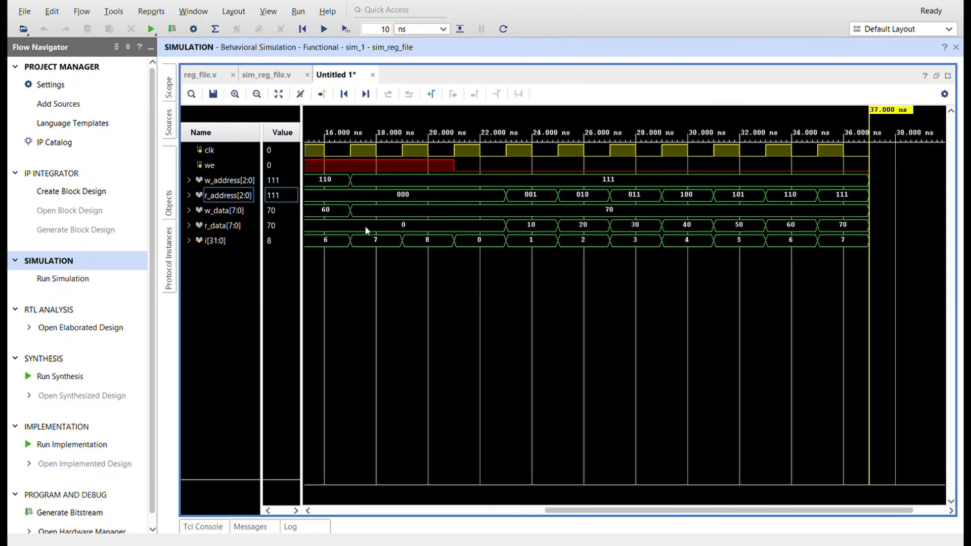
{"action": "mouse_move", "coordinate": [387, 202]}
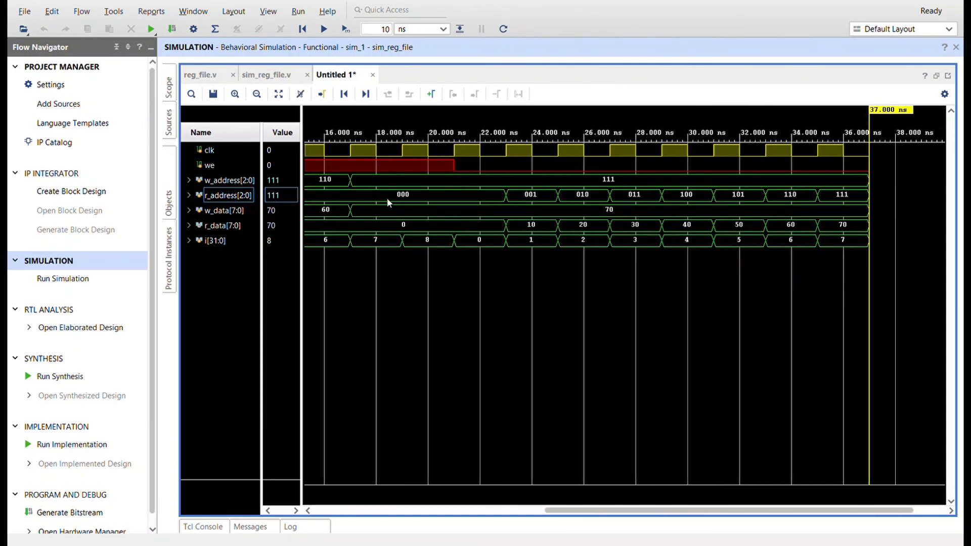
{"action": "mouse_move", "coordinate": [563, 202]}
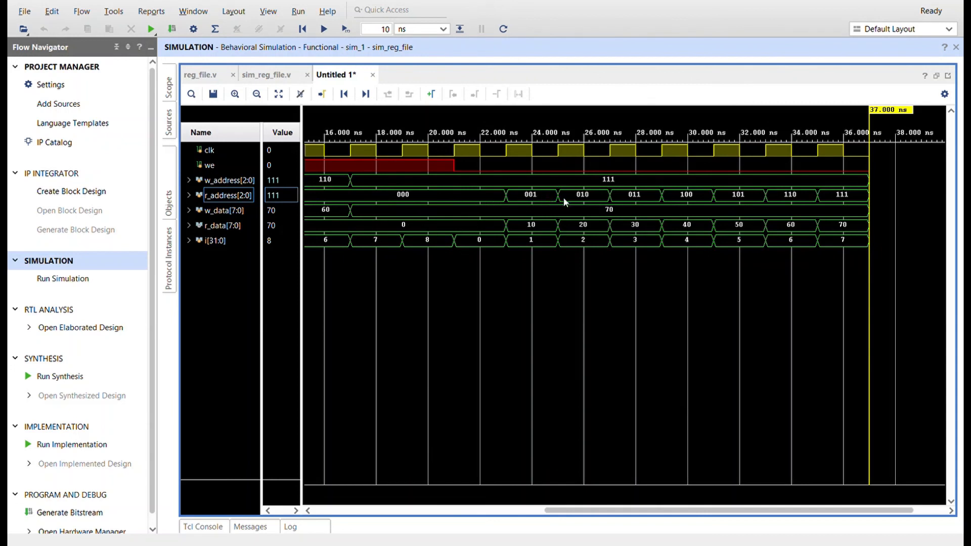
{"action": "mouse_move", "coordinate": [486, 234]}
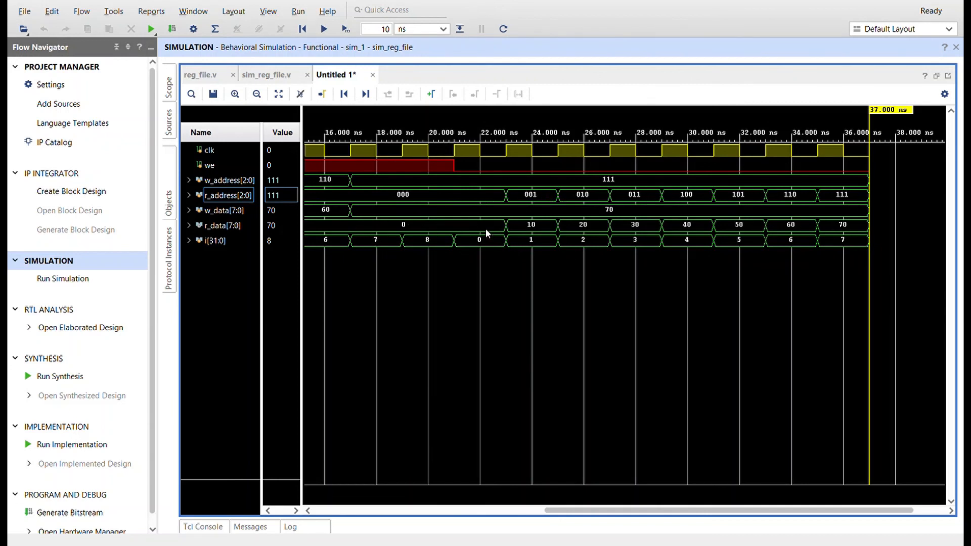
{"action": "mouse_move", "coordinate": [517, 225]}
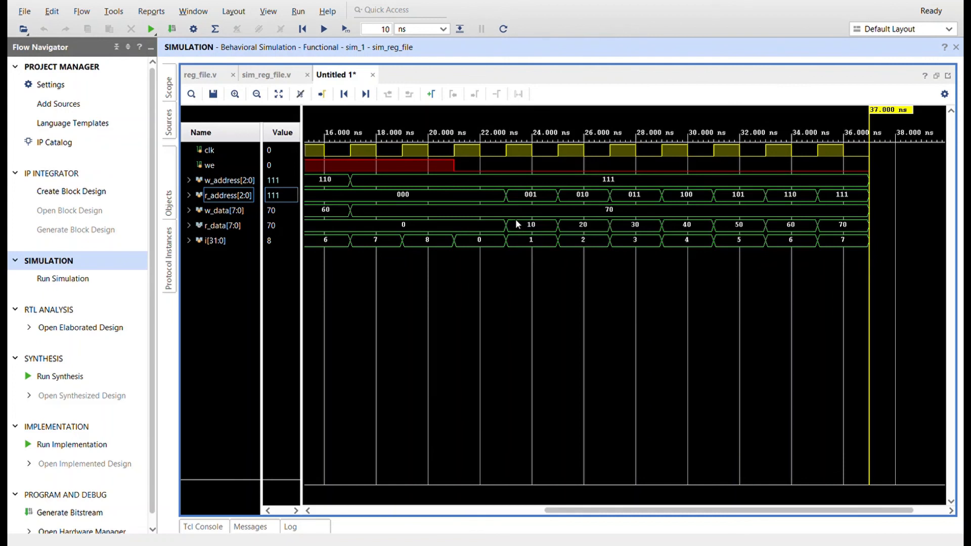
{"action": "mouse_move", "coordinate": [514, 188]}
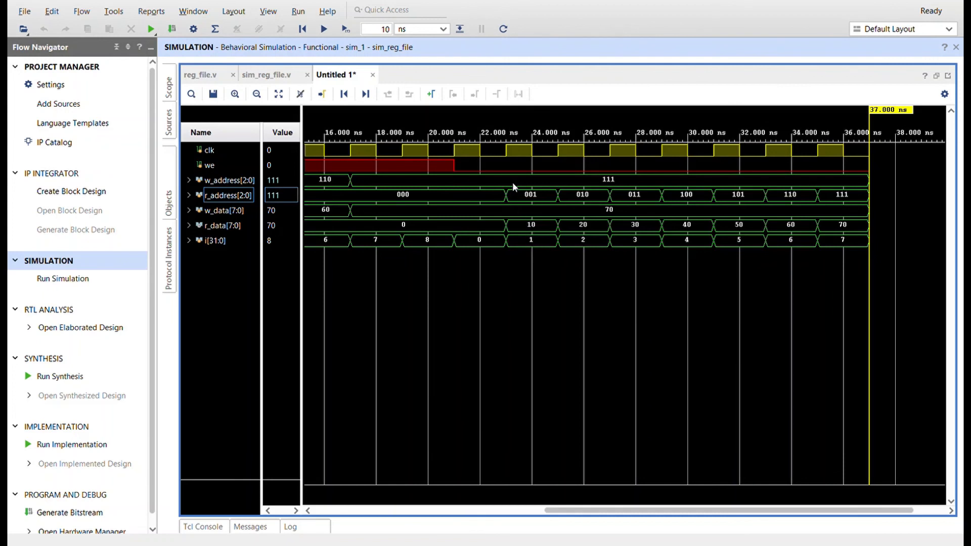
{"action": "mouse_move", "coordinate": [659, 235]}
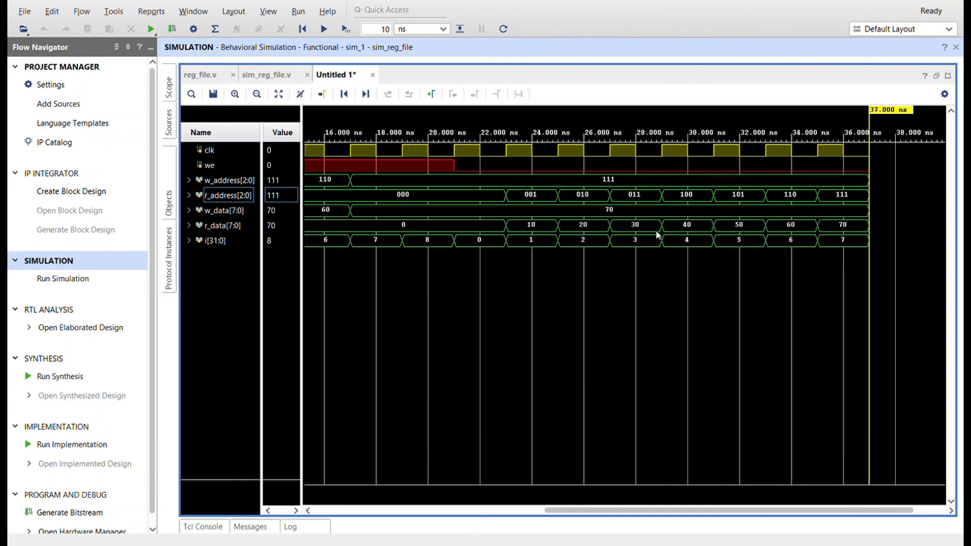
{"action": "mouse_move", "coordinate": [836, 244]}
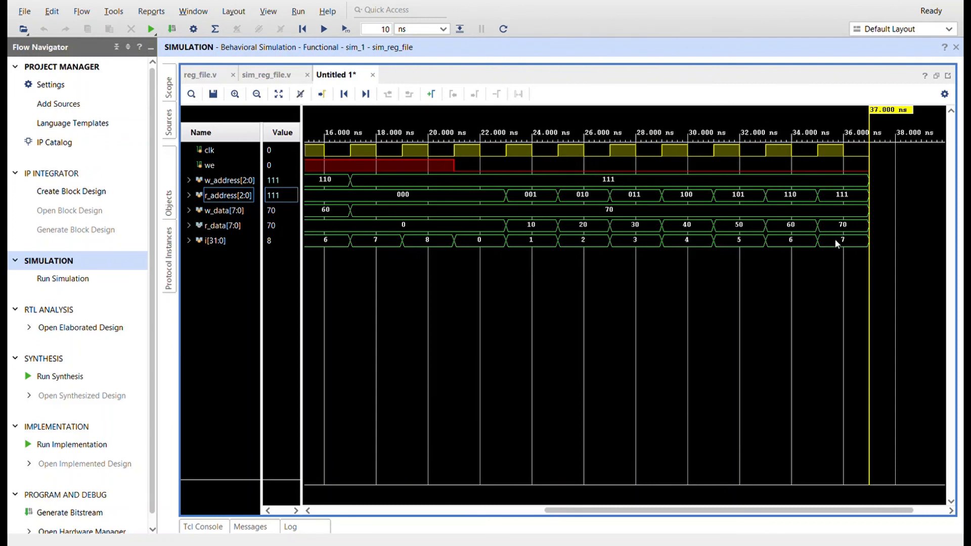
{"action": "mouse_move", "coordinate": [838, 226]}
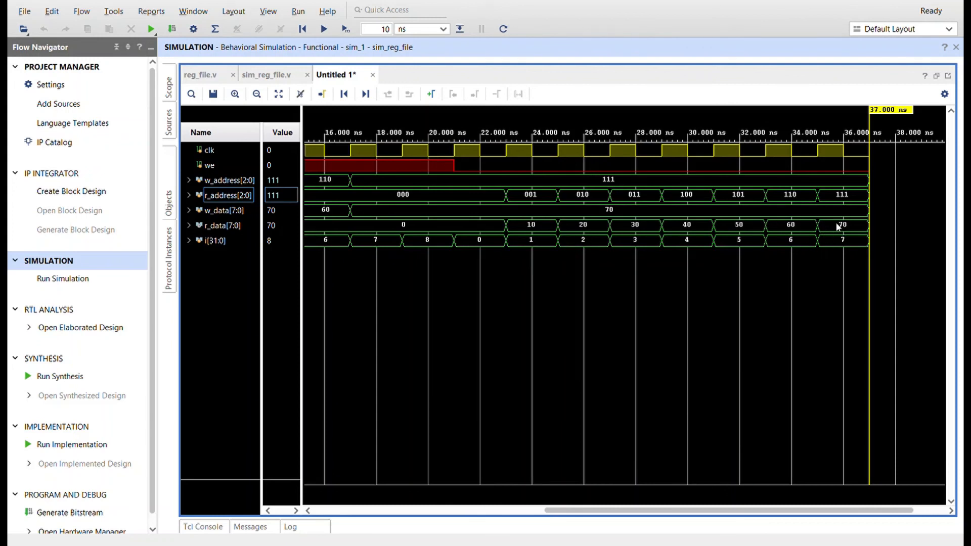
{"action": "mouse_move", "coordinate": [778, 366]}
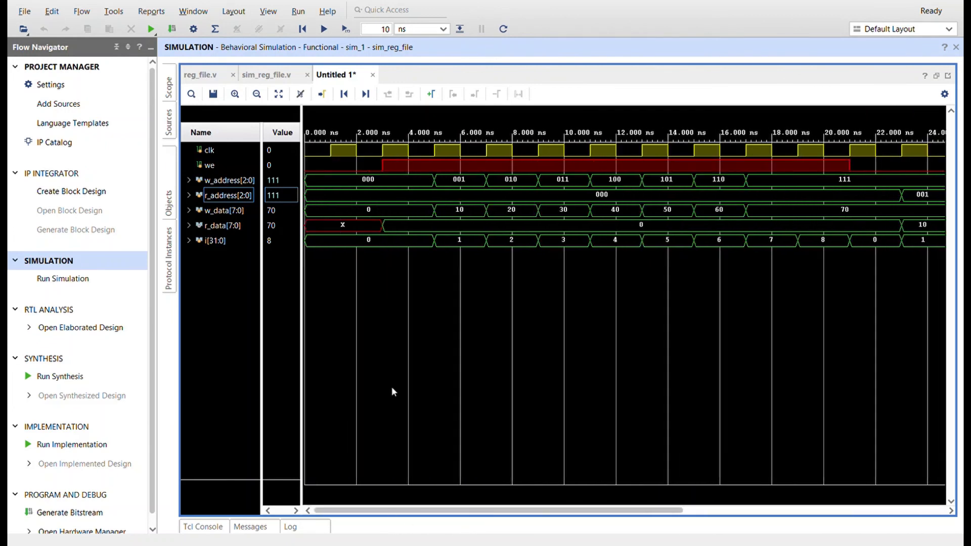
- Return to the reg_file.v register_file module source after the waveform review
{"action": "left_click", "coordinate": [200, 74]}
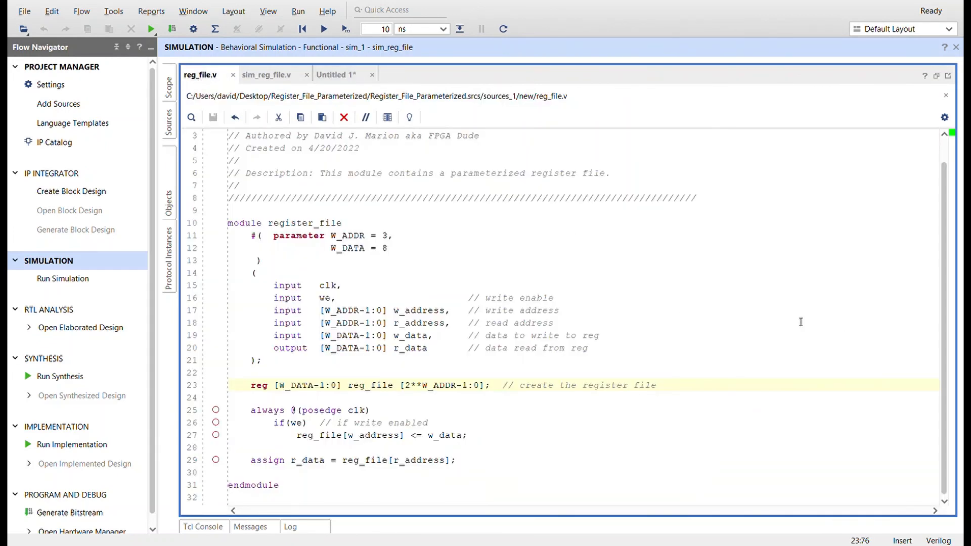